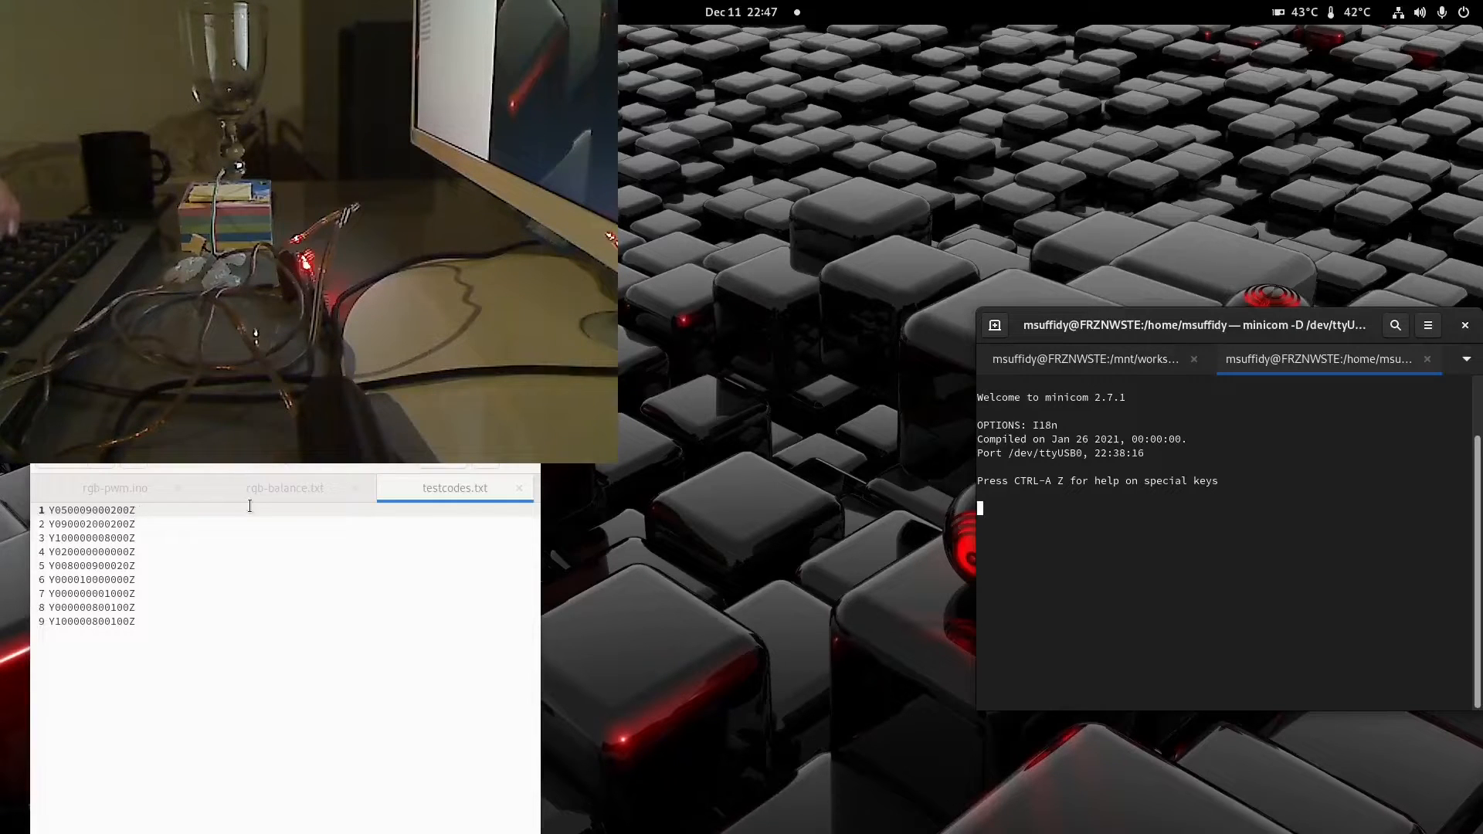
Step: Switch to rgb-balance.txt and select the first code (red 1000, green 200, blue 210) to copy
{"action": "left_click", "coordinate": [284, 486]}
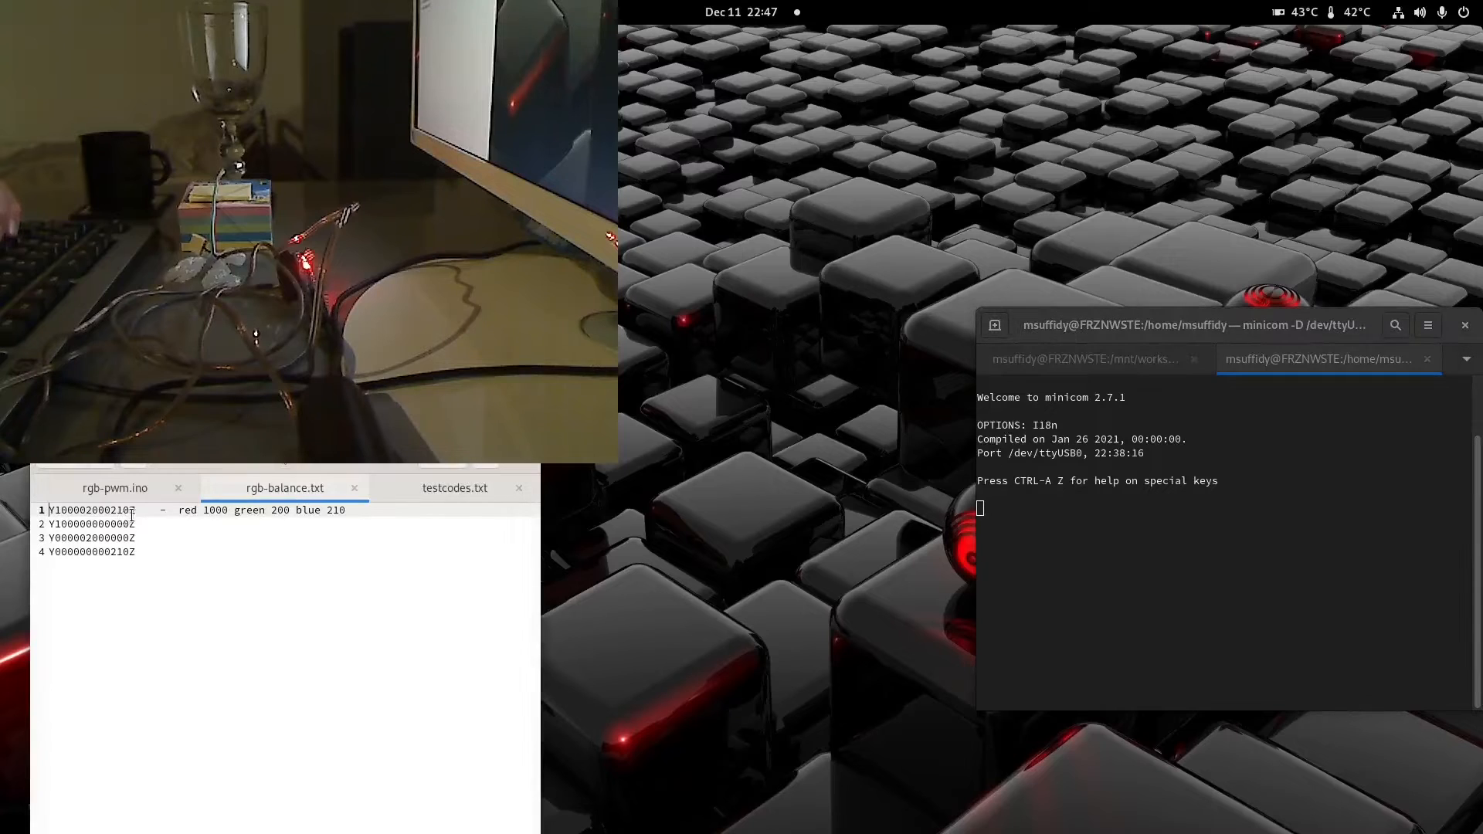
{"action": "double_click", "coordinate": [121, 510]}
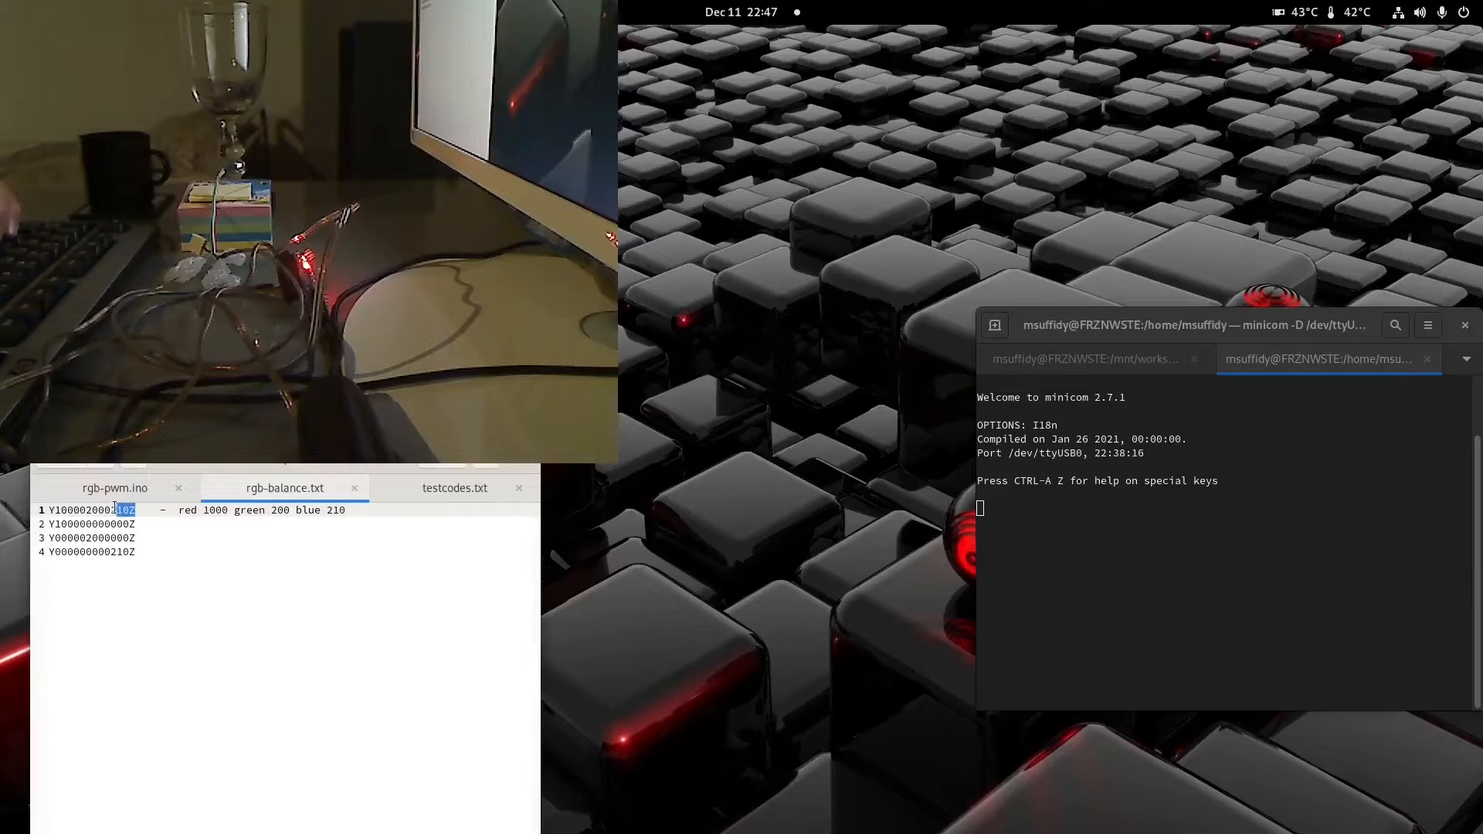
{"action": "right_click", "coordinate": [103, 512]}
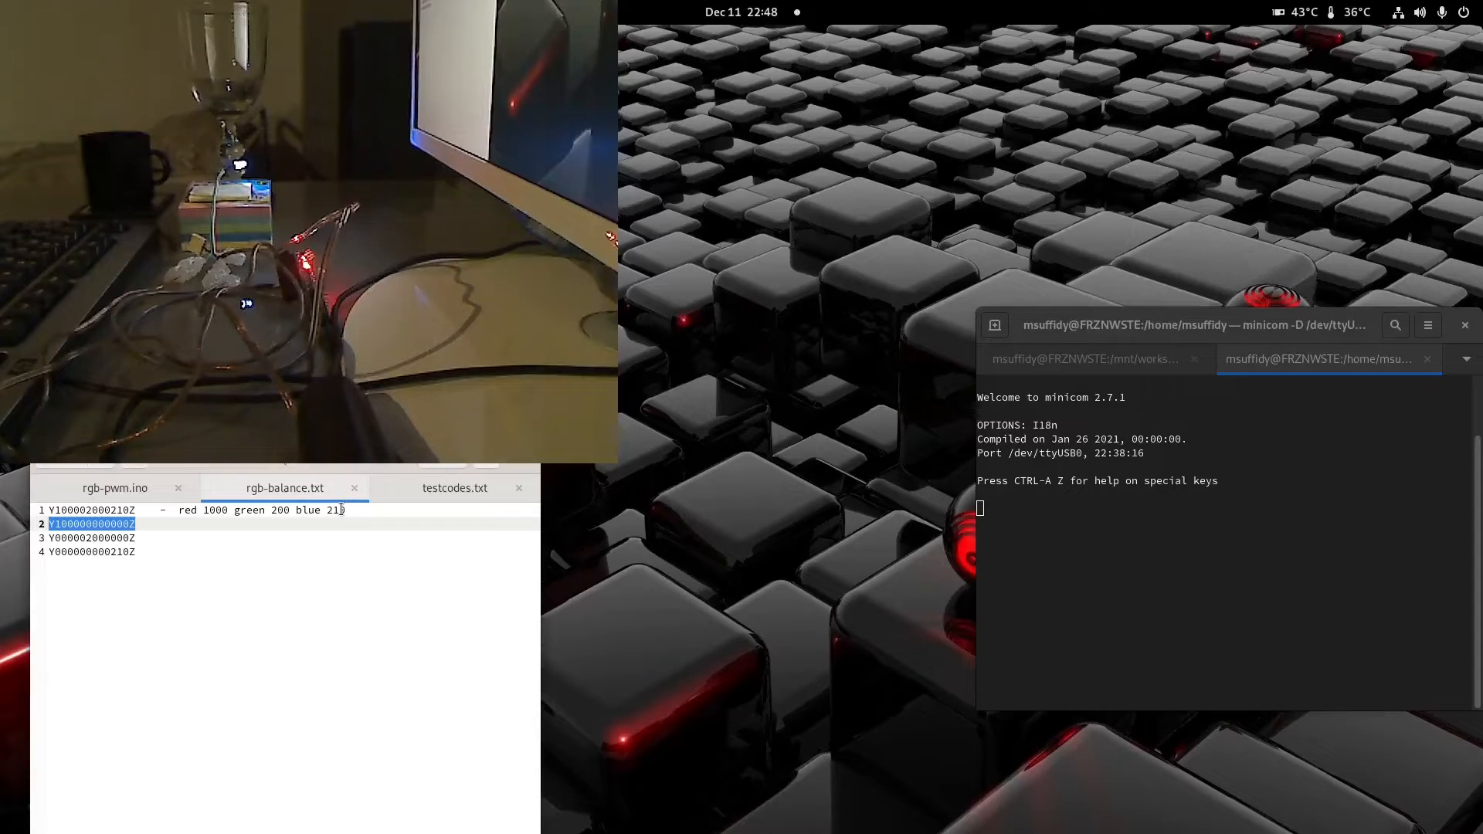
Step: Copy the second and fourth rgb-balance codes, then return to testcodes.txt
{"action": "right_click", "coordinate": [85, 524]}
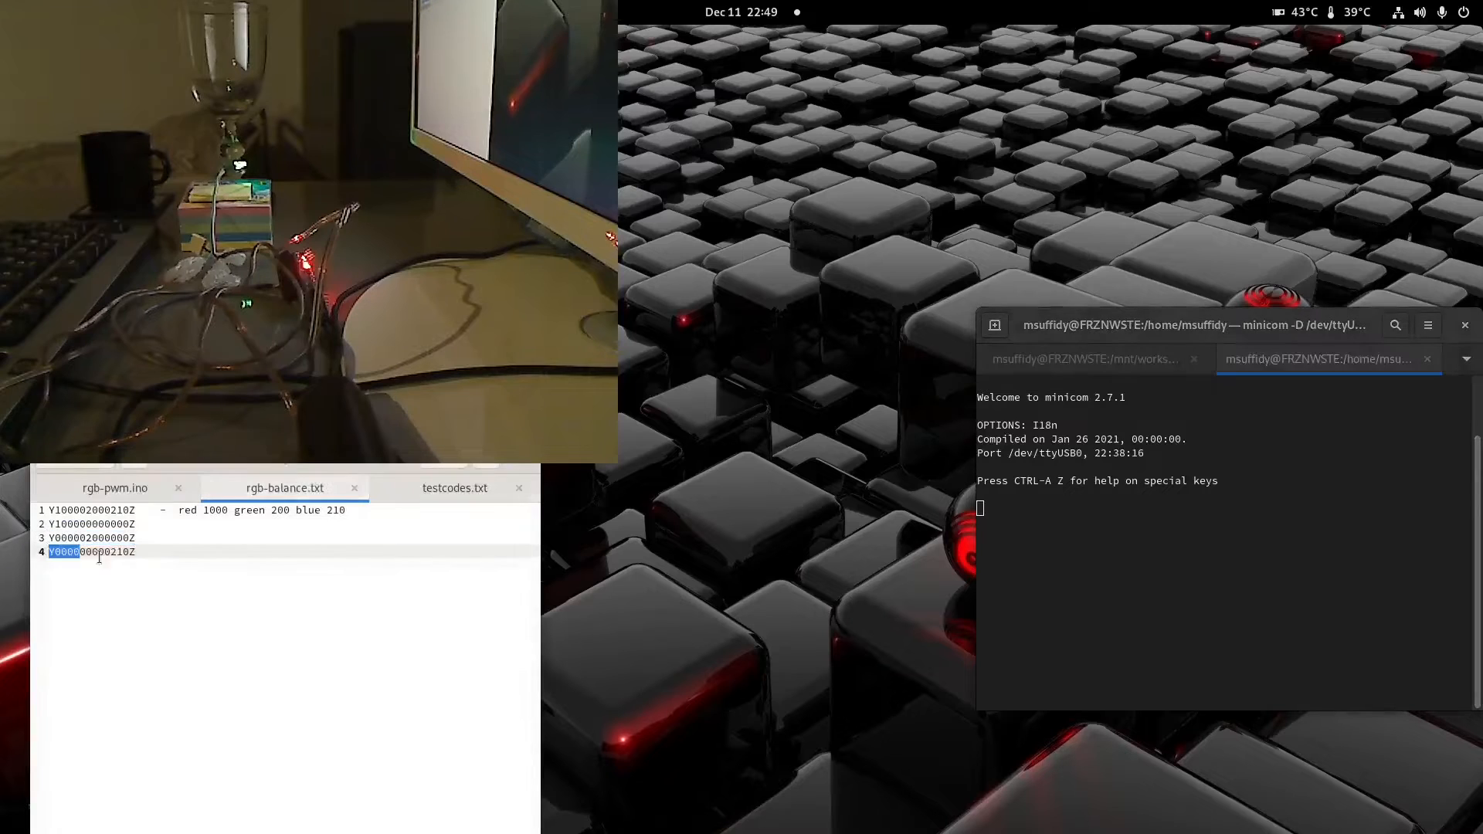
{"action": "right_click", "coordinate": [89, 551]}
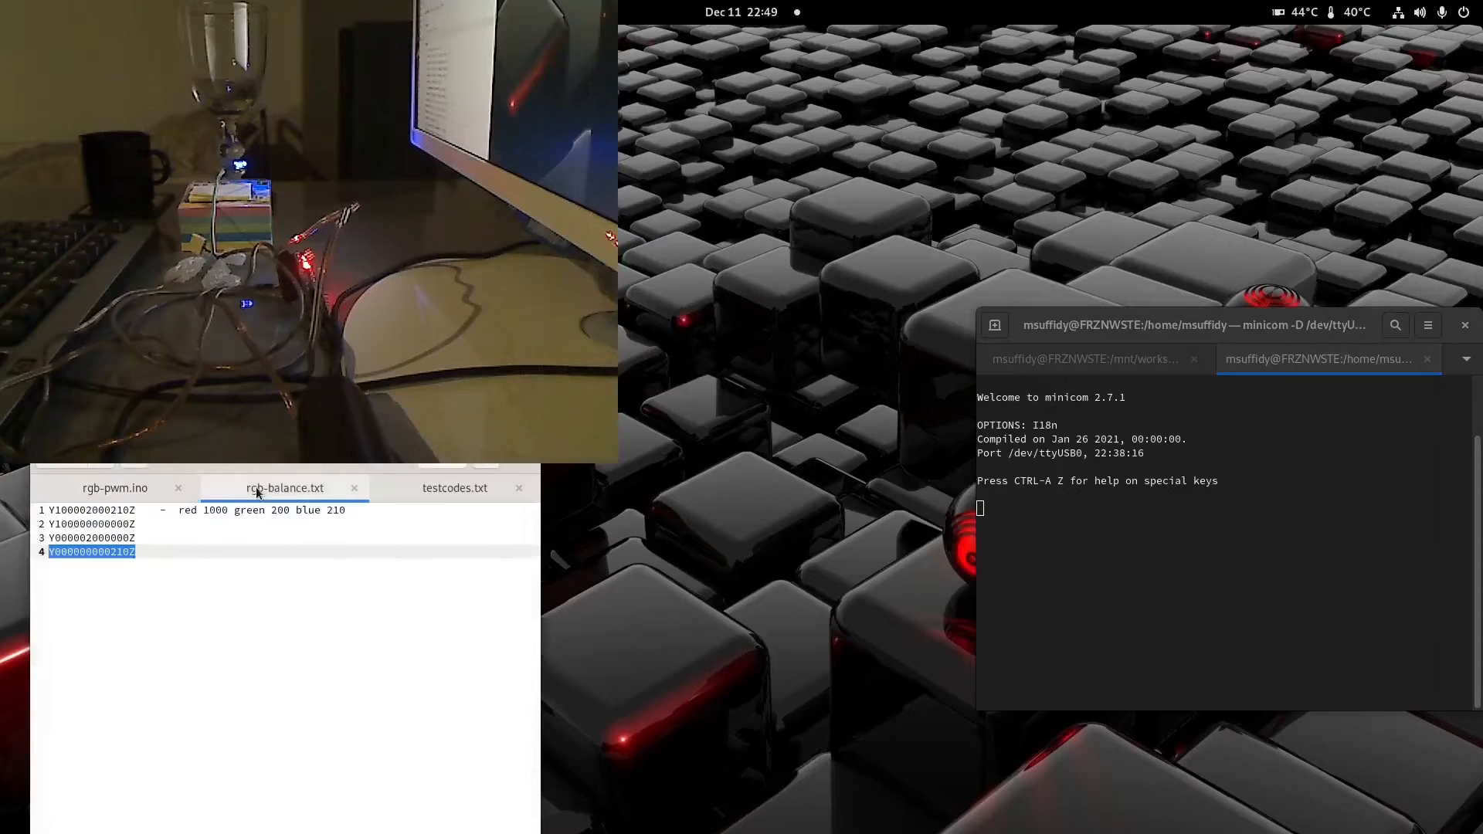
{"action": "left_click", "coordinate": [454, 487]}
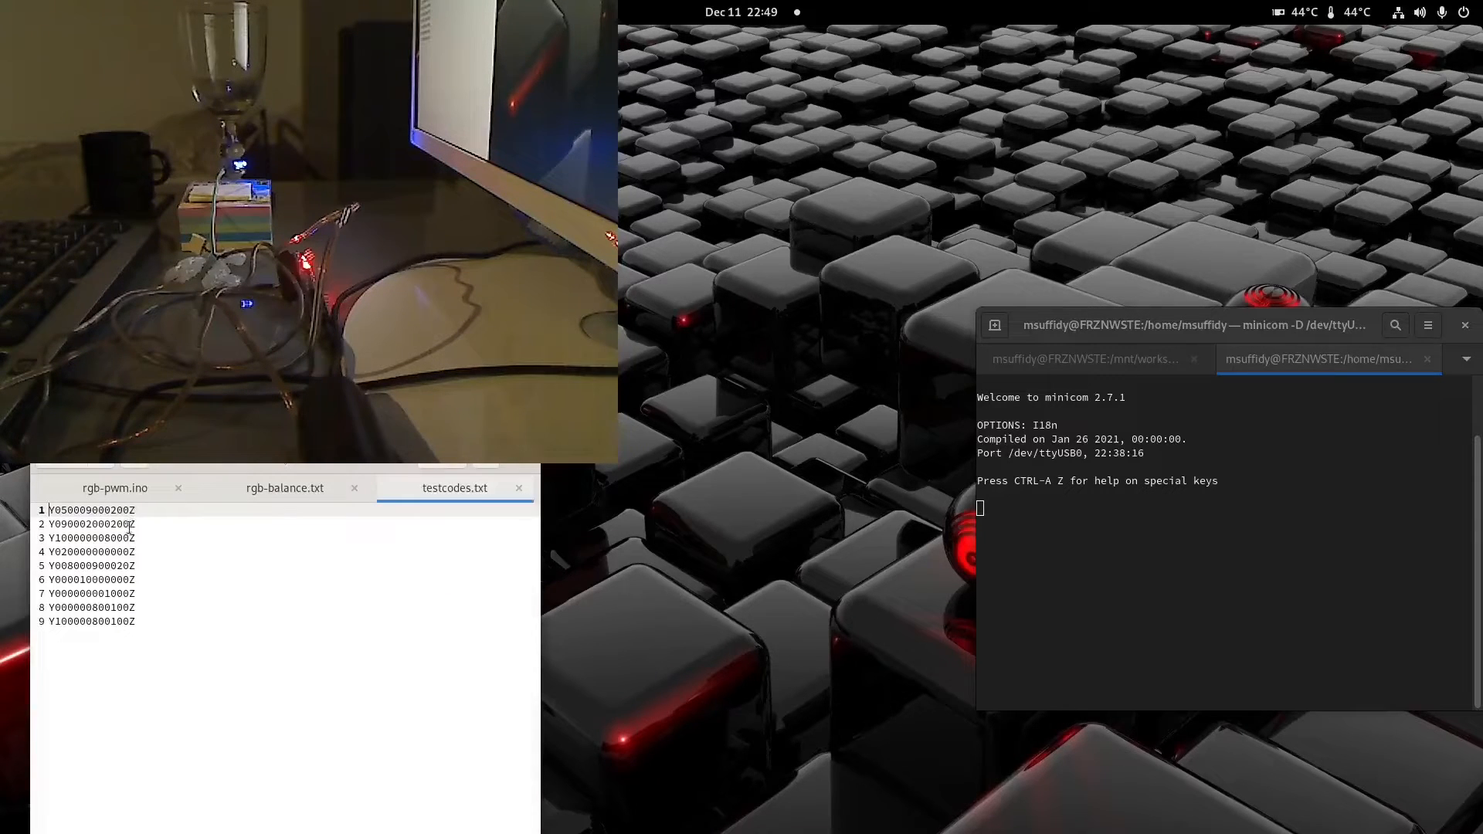
Step: Copy the second and ninth test codes and paste them into the minicom session
{"action": "right_click", "coordinate": [88, 524]}
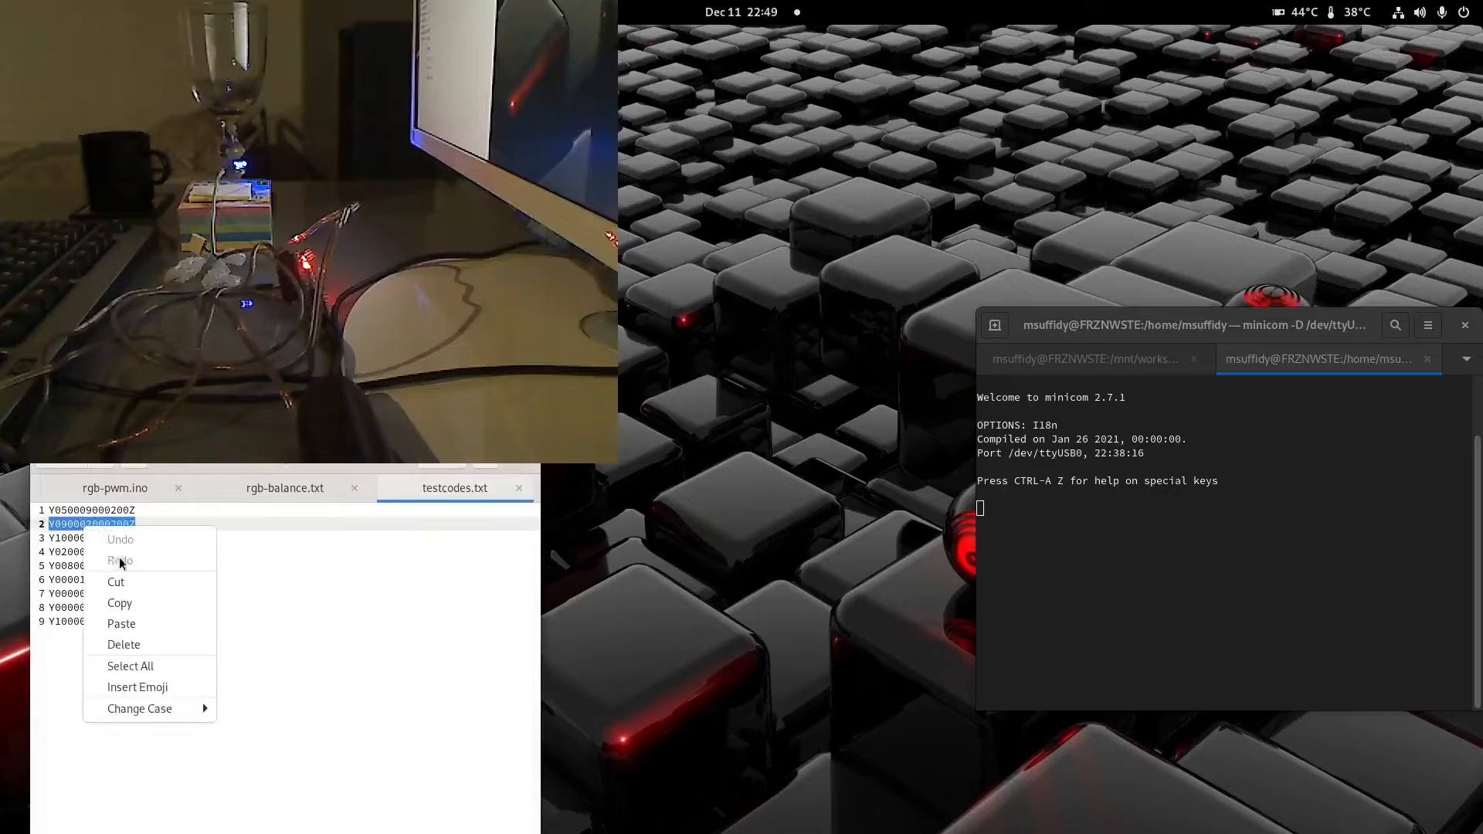
{"action": "mouse_move", "coordinate": [119, 602]}
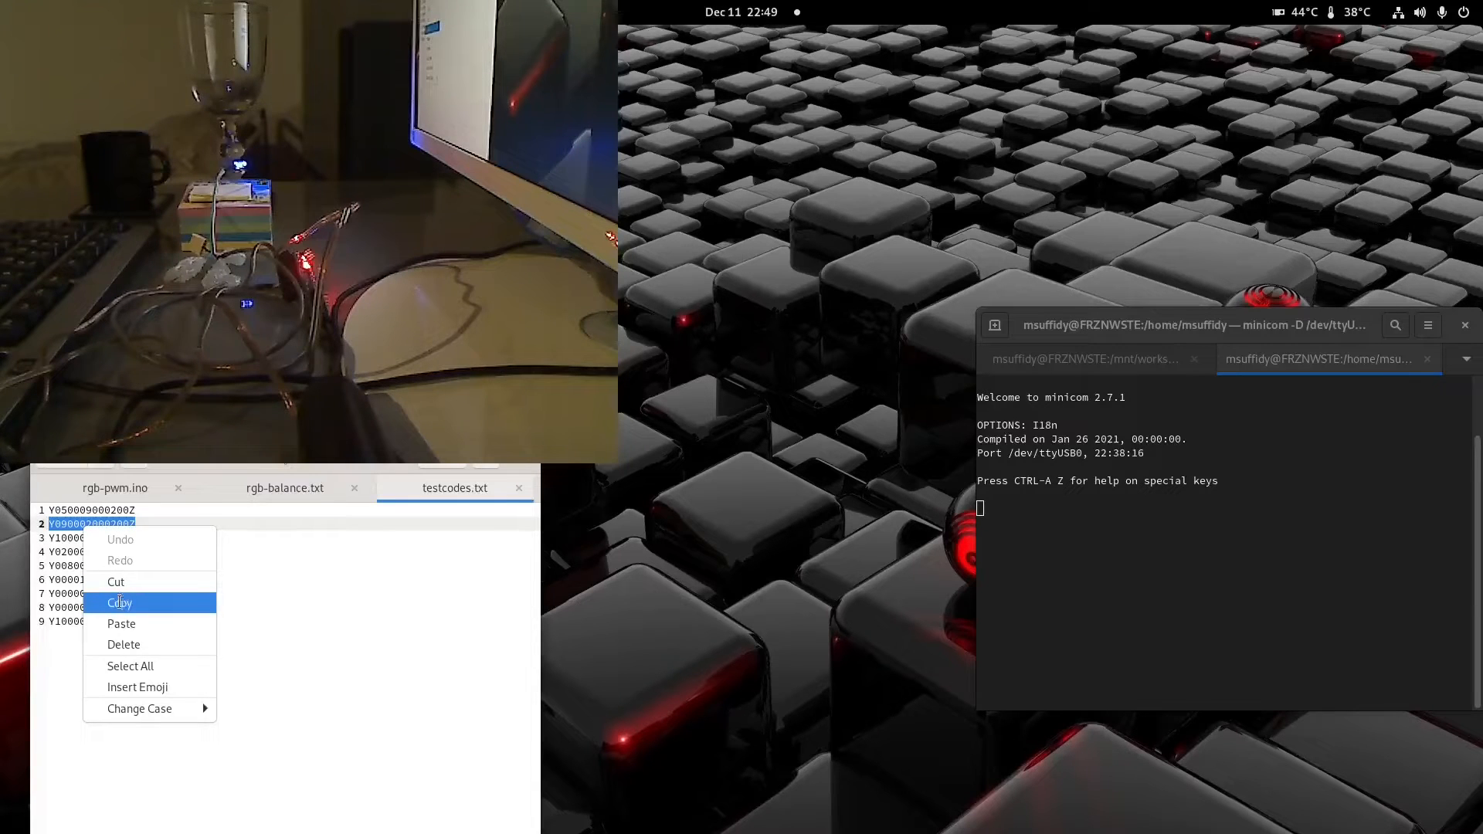
{"action": "left_click", "coordinate": [121, 603]}
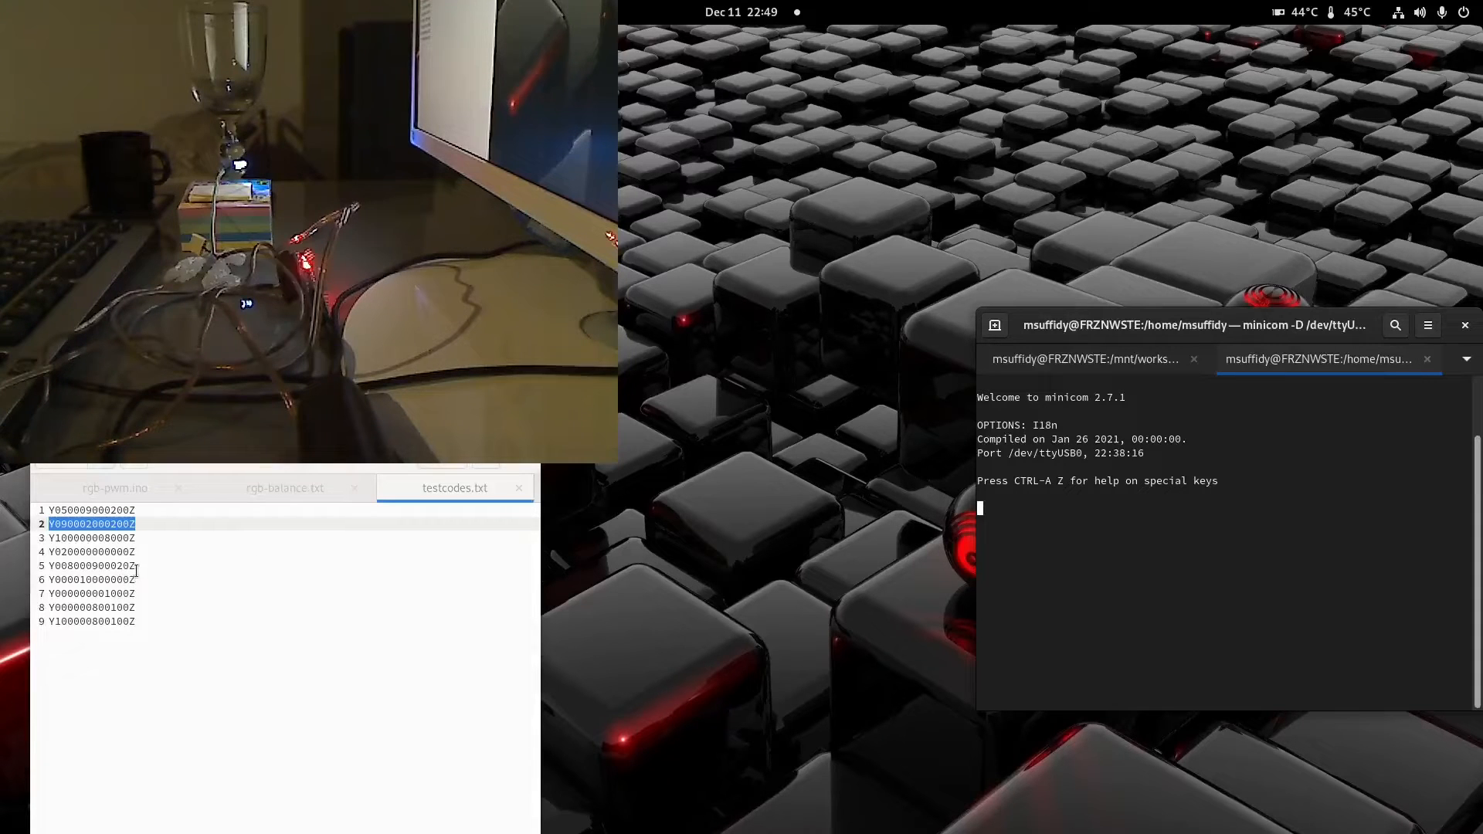
{"action": "right_click", "coordinate": [90, 566]}
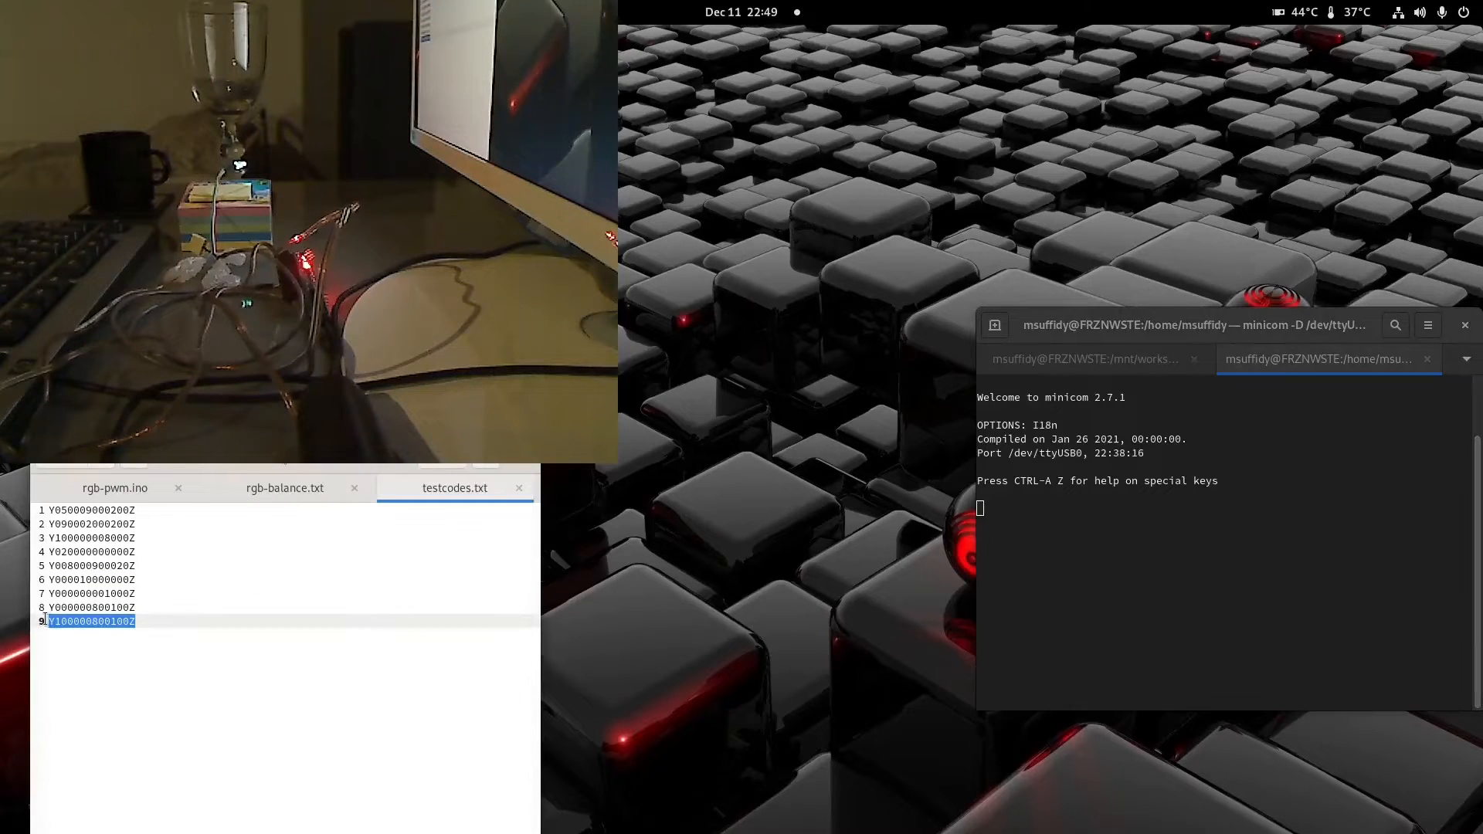
{"action": "right_click", "coordinate": [89, 622]}
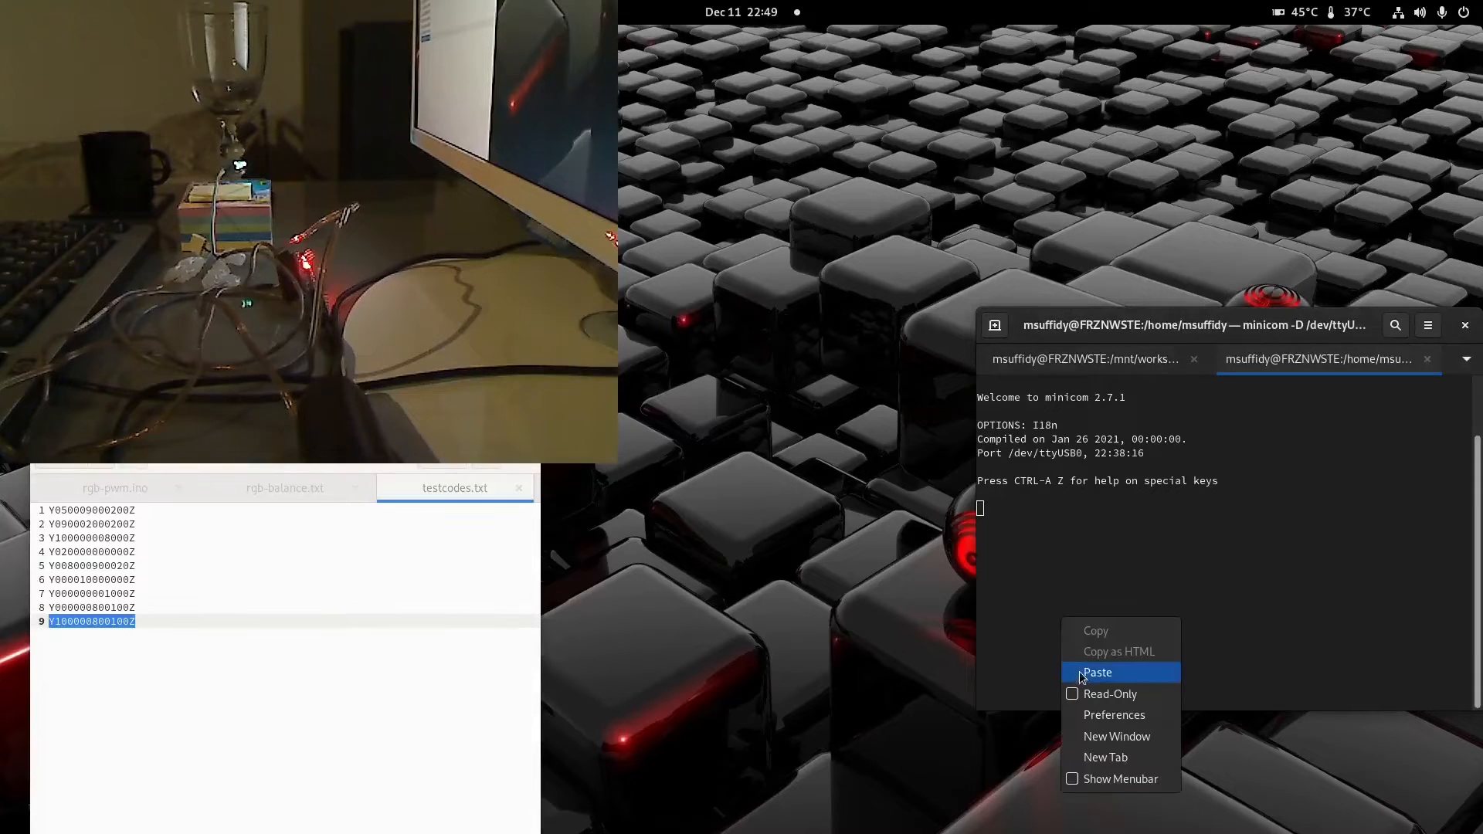
{"action": "left_click", "coordinate": [1097, 672]}
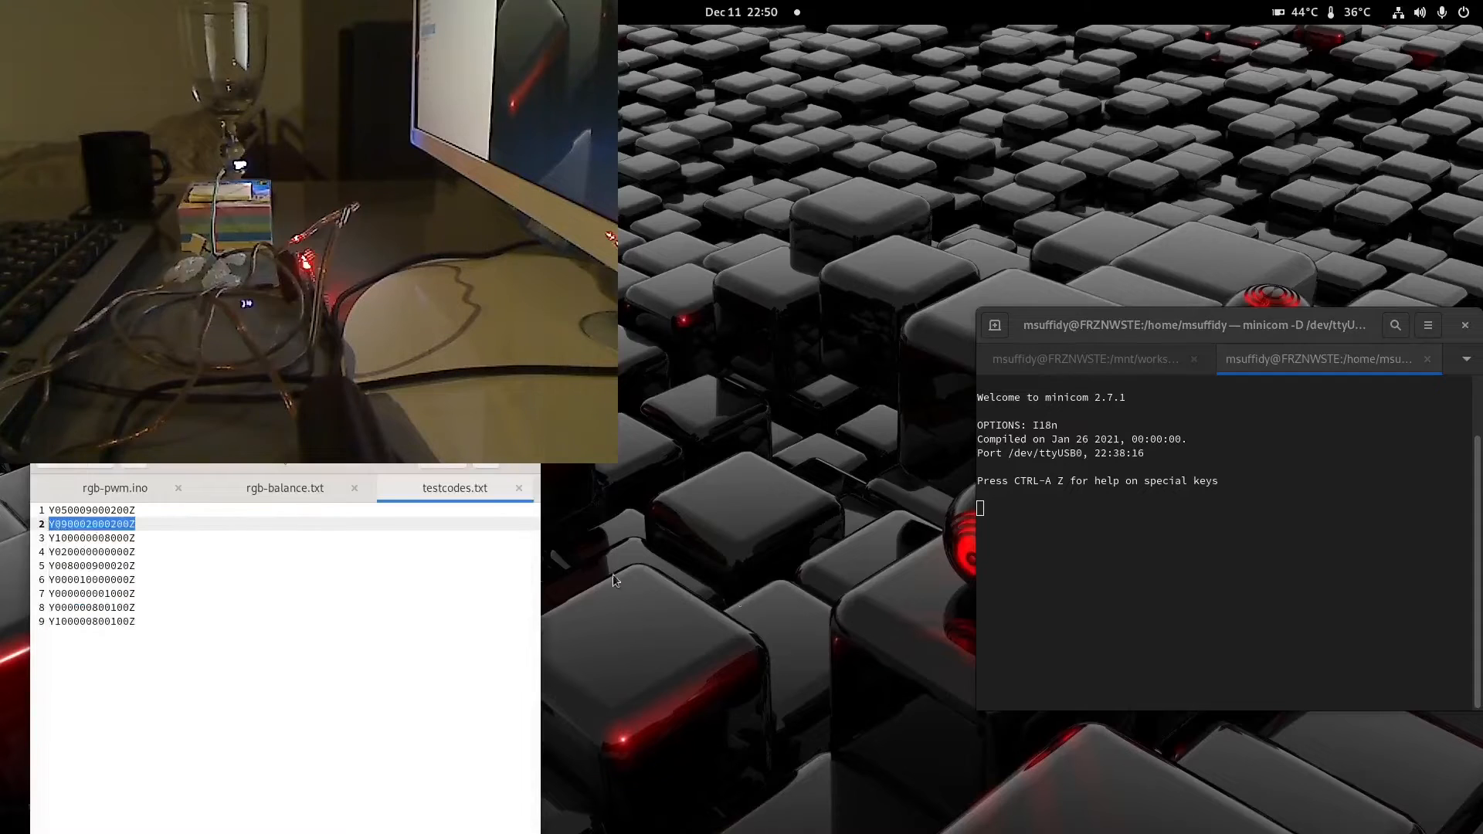
{"action": "right_click", "coordinate": [1011, 592]}
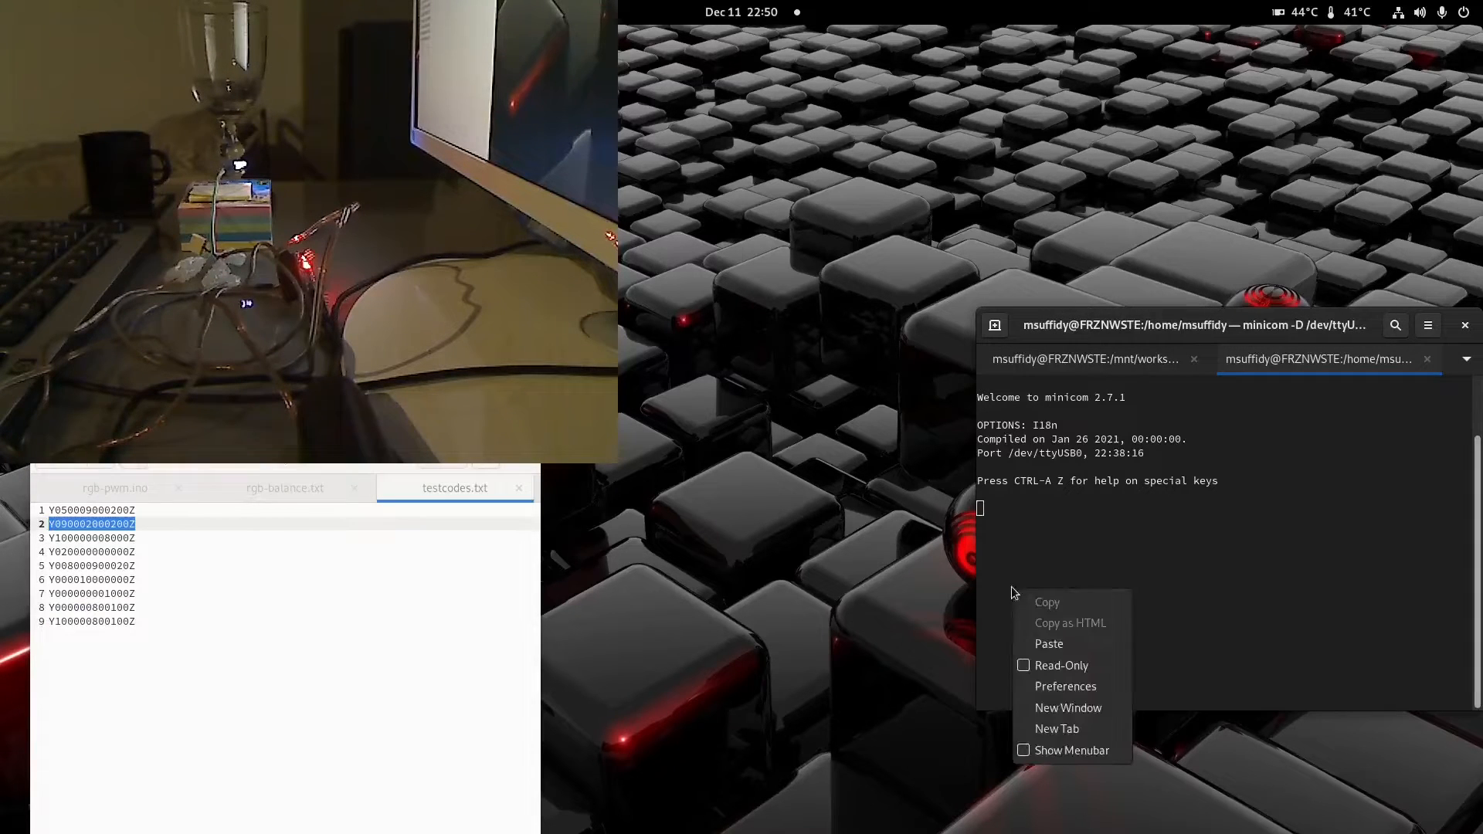
{"action": "left_click", "coordinate": [454, 489]}
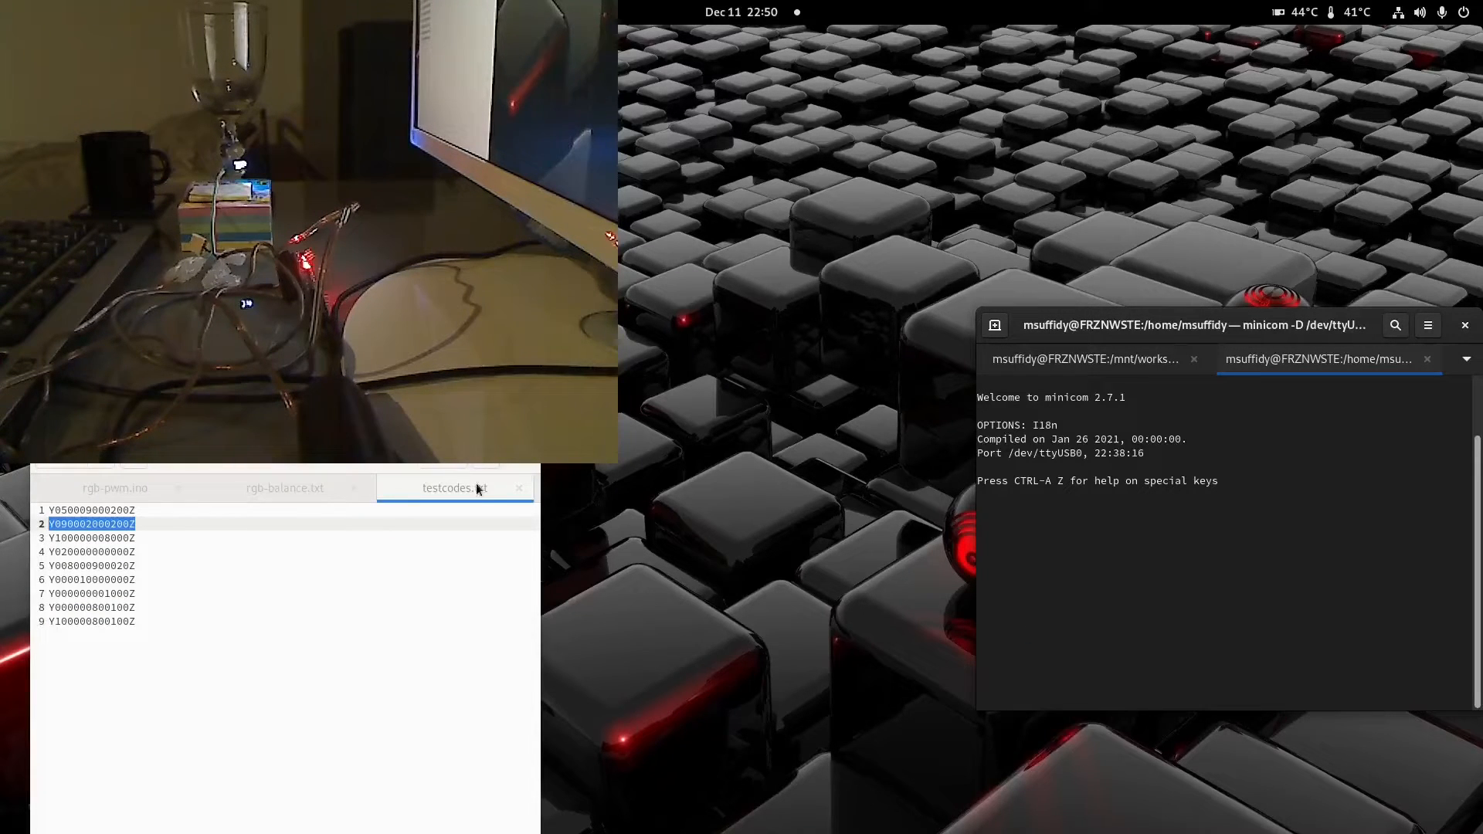
{"action": "left_click", "coordinate": [152, 621]}
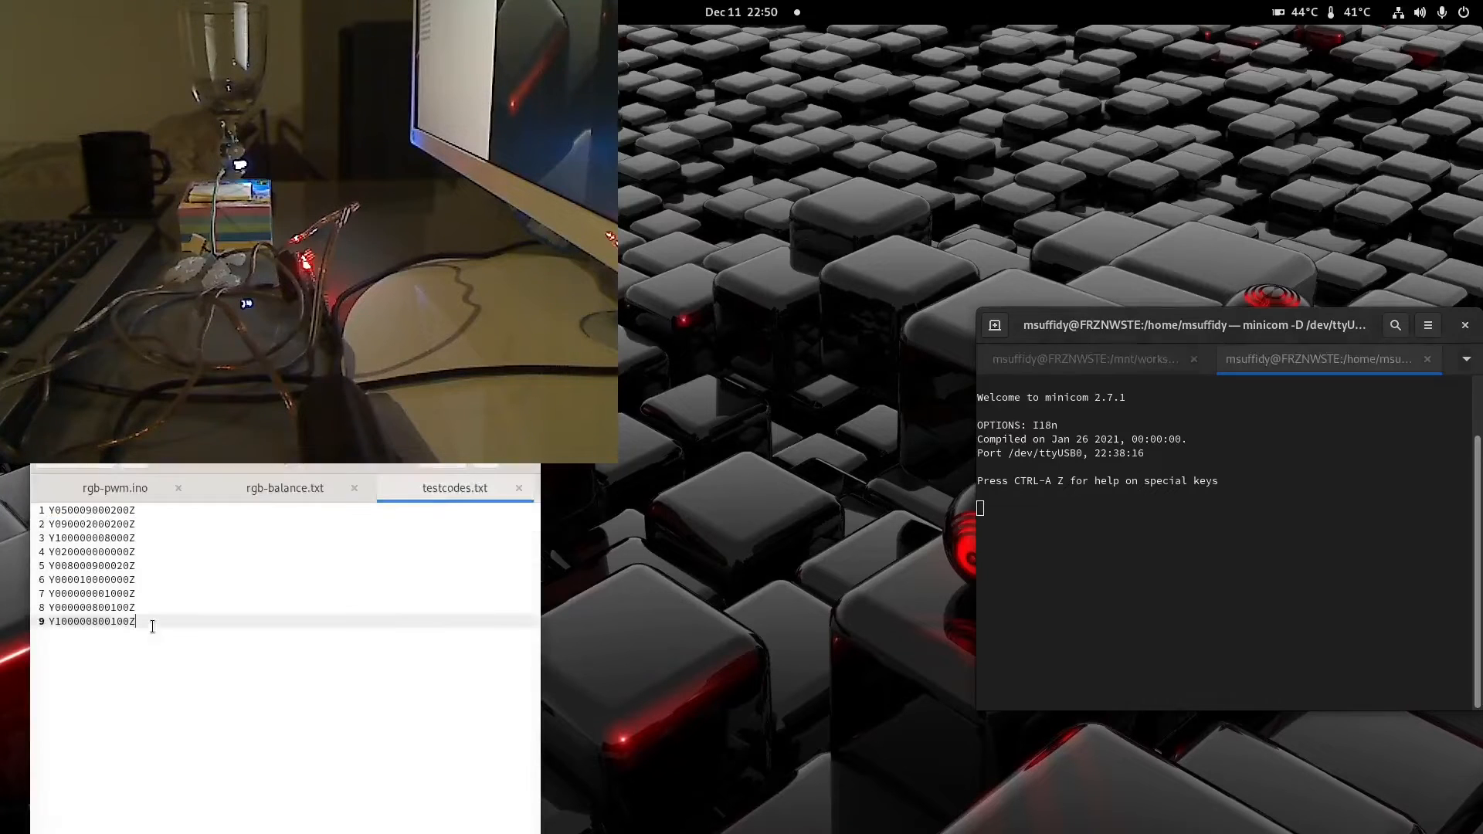
{"action": "right_click", "coordinate": [151, 623]}
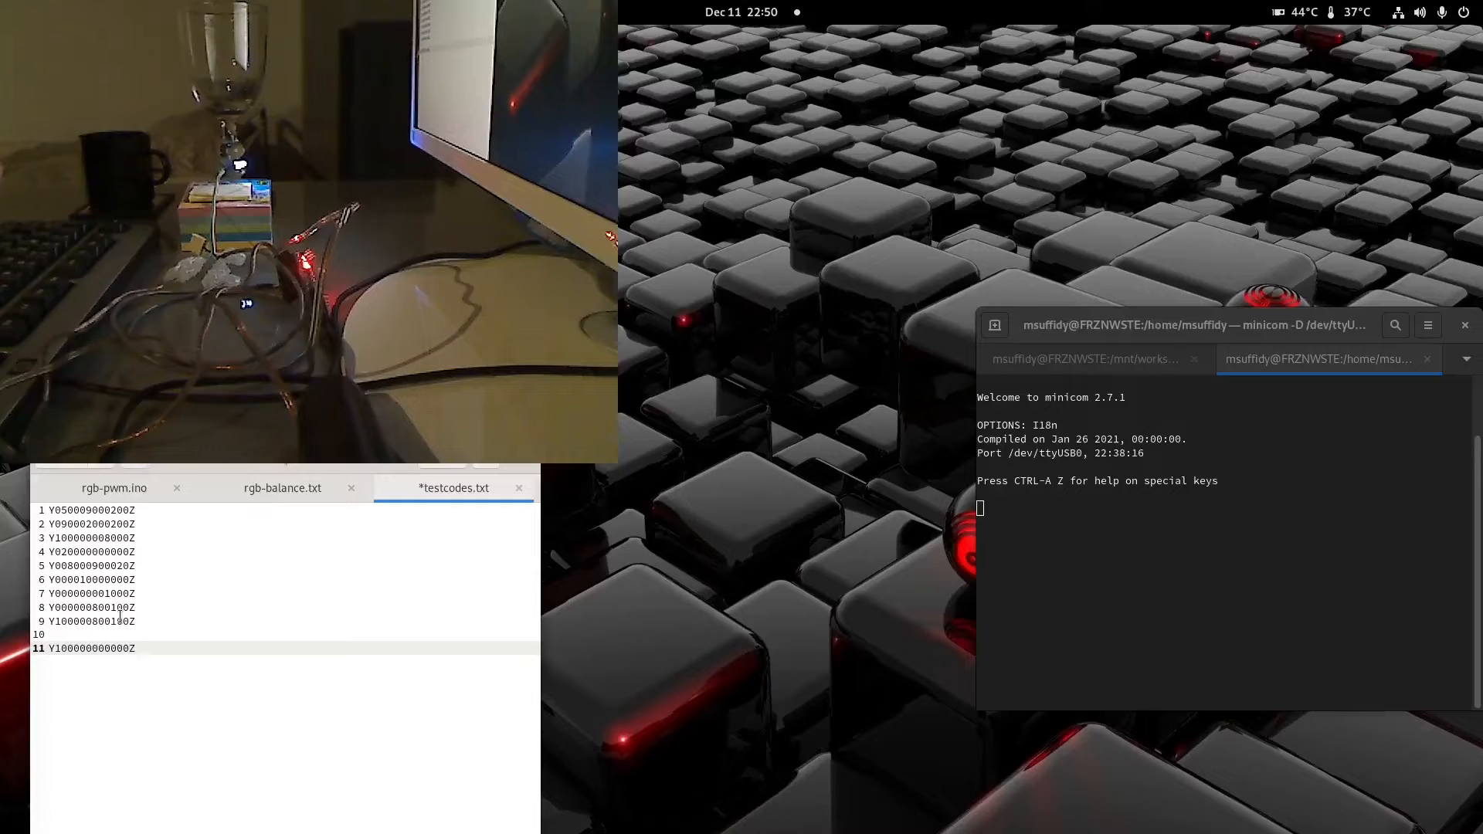
{"action": "left_click", "coordinate": [283, 488]}
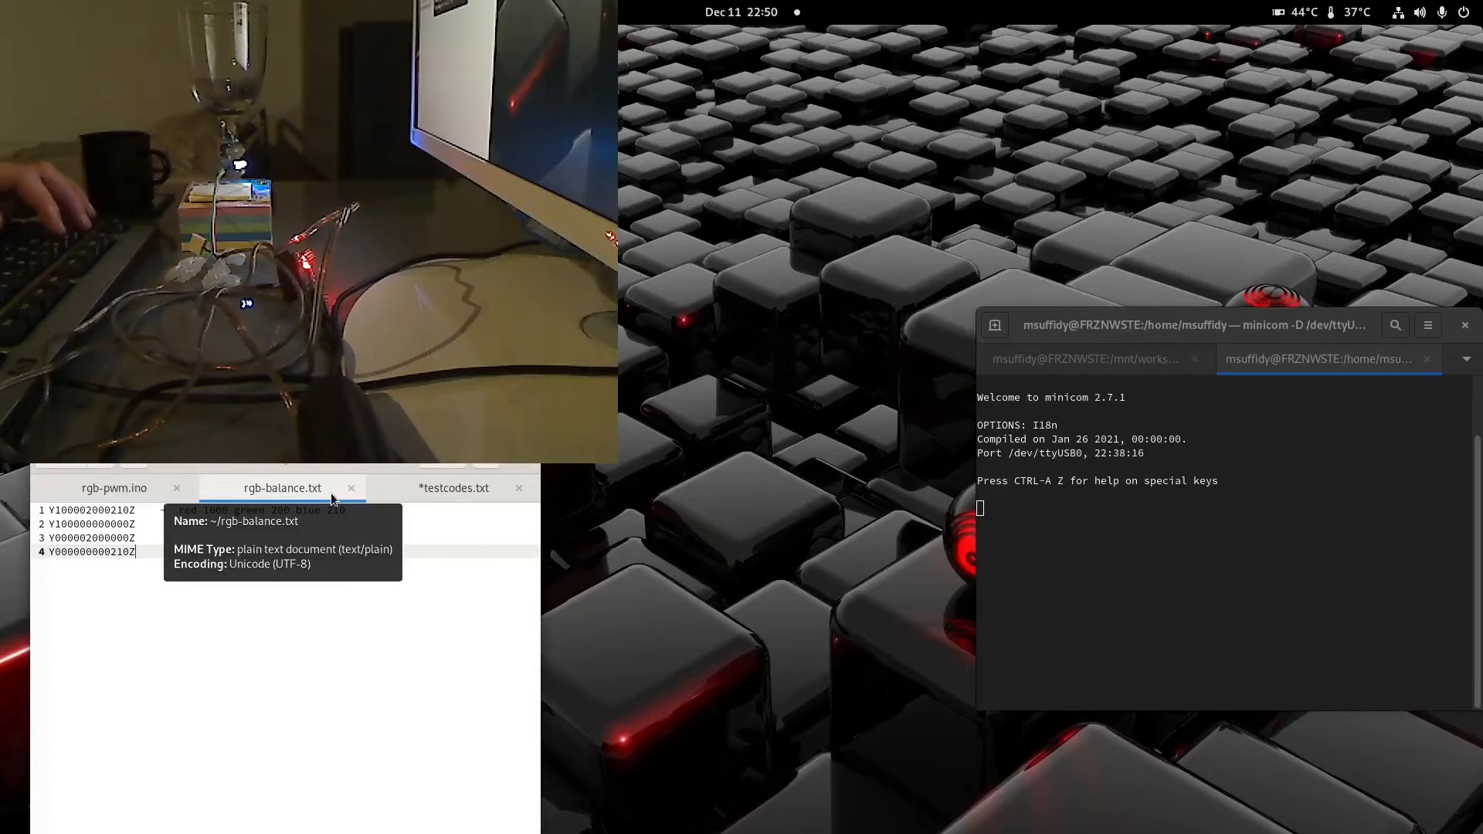
{"action": "left_click", "coordinate": [453, 488]}
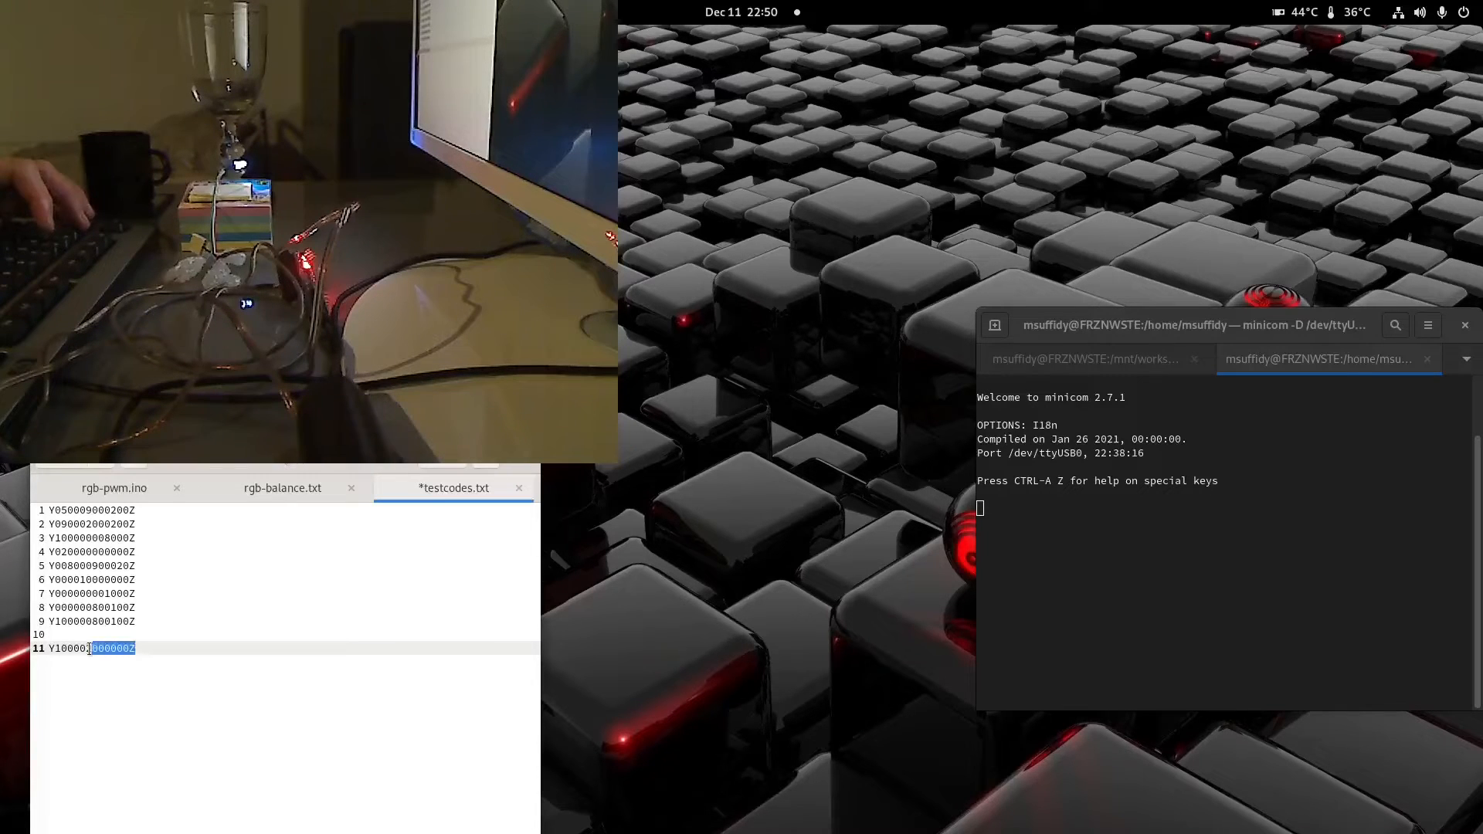
{"action": "right_click", "coordinate": [90, 647]}
{"action": "type", "text": "0500"}
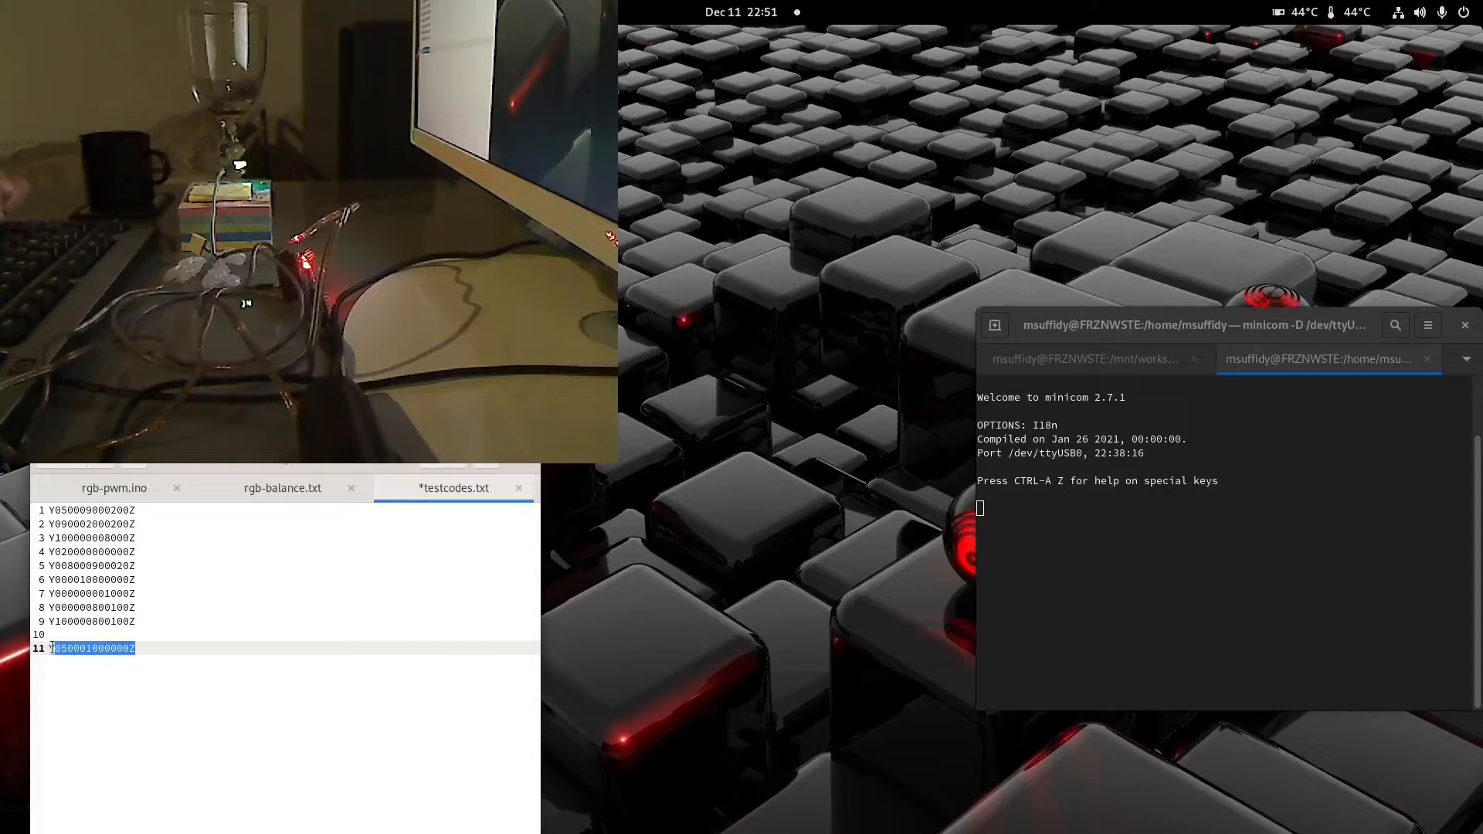
{"action": "right_click", "coordinate": [90, 647]}
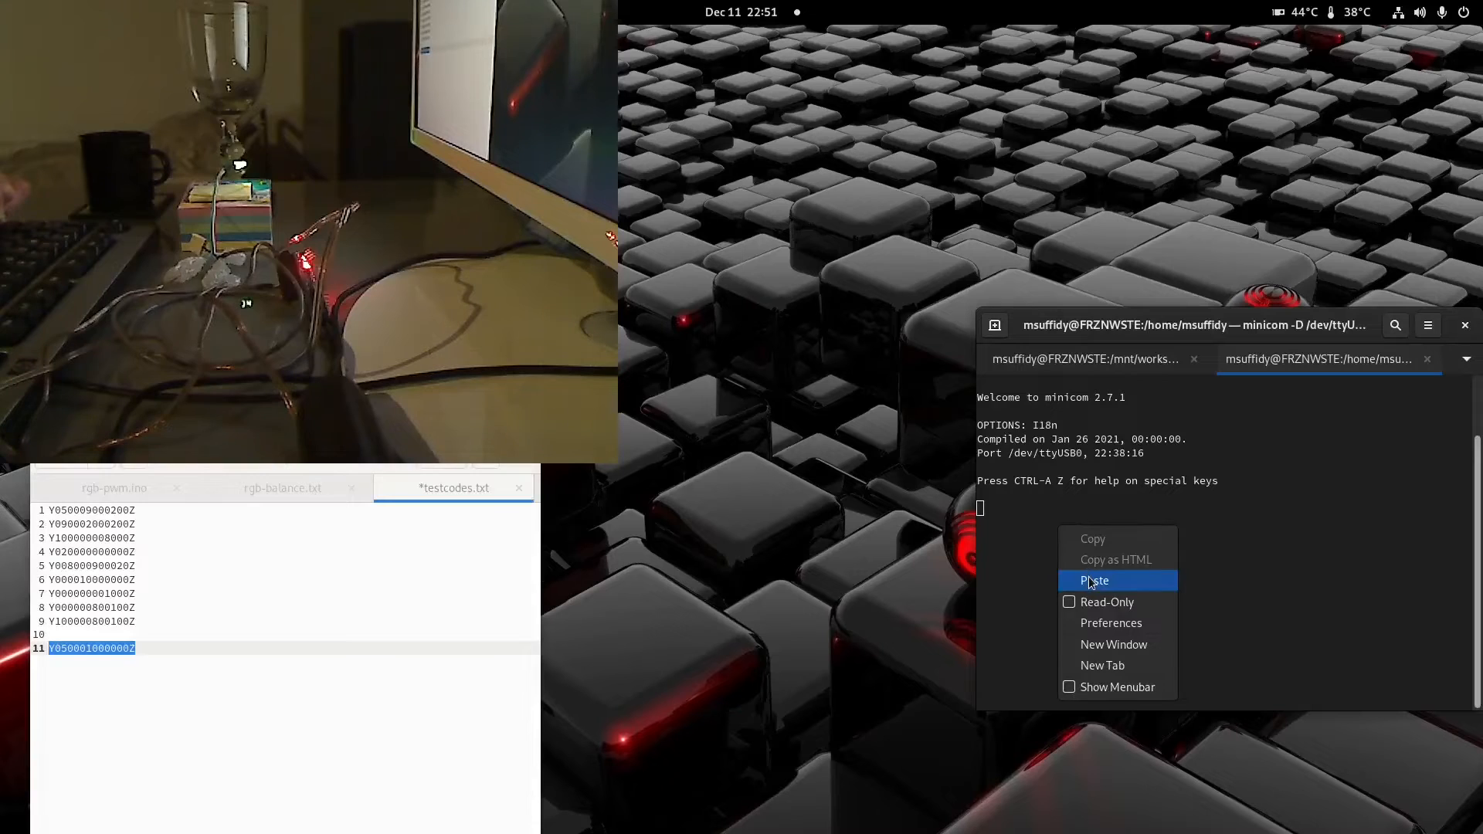
{"action": "left_click", "coordinate": [1094, 579]}
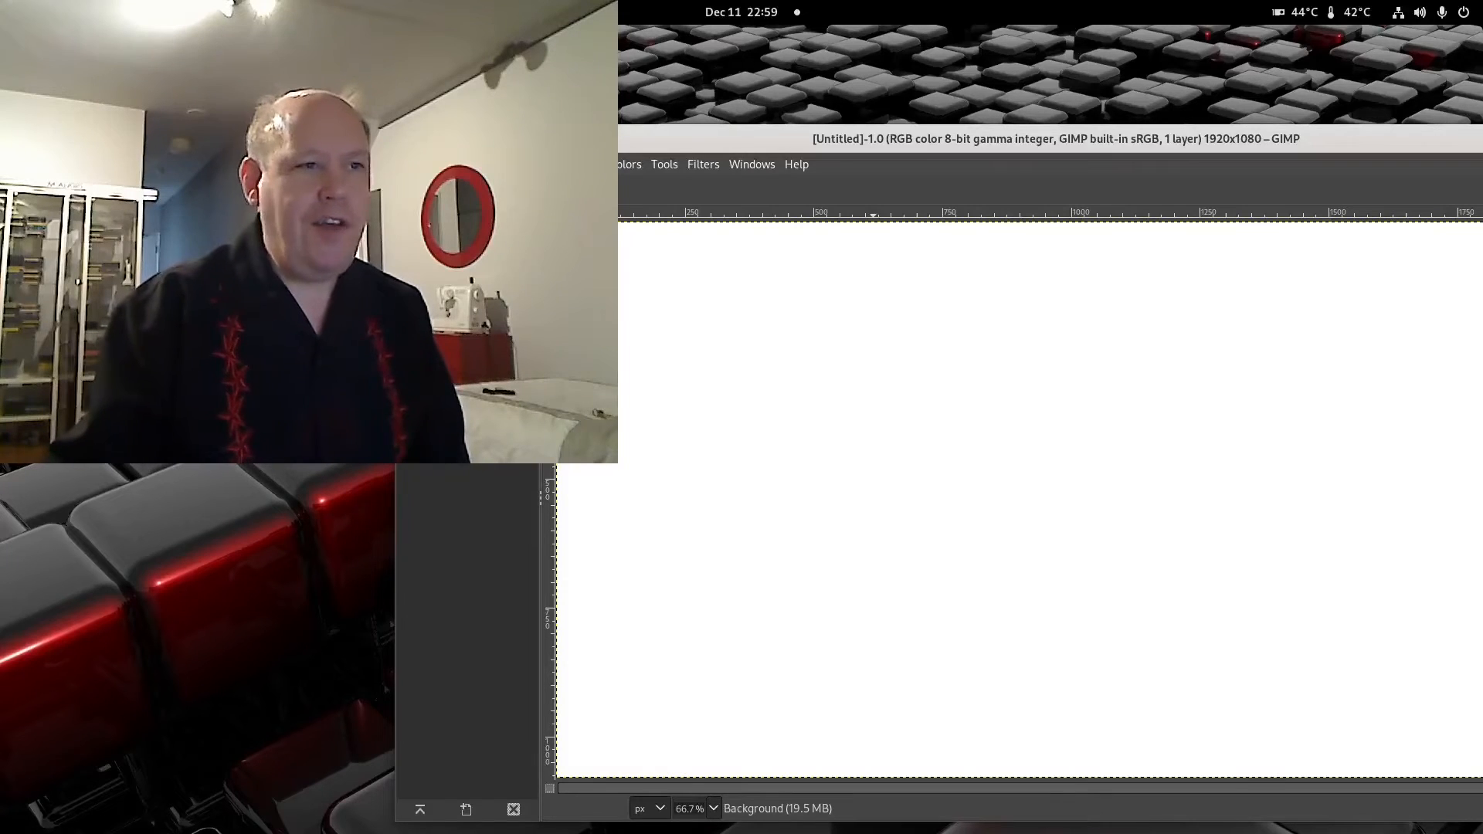
{"action": "mouse_move", "coordinate": [761, 403]}
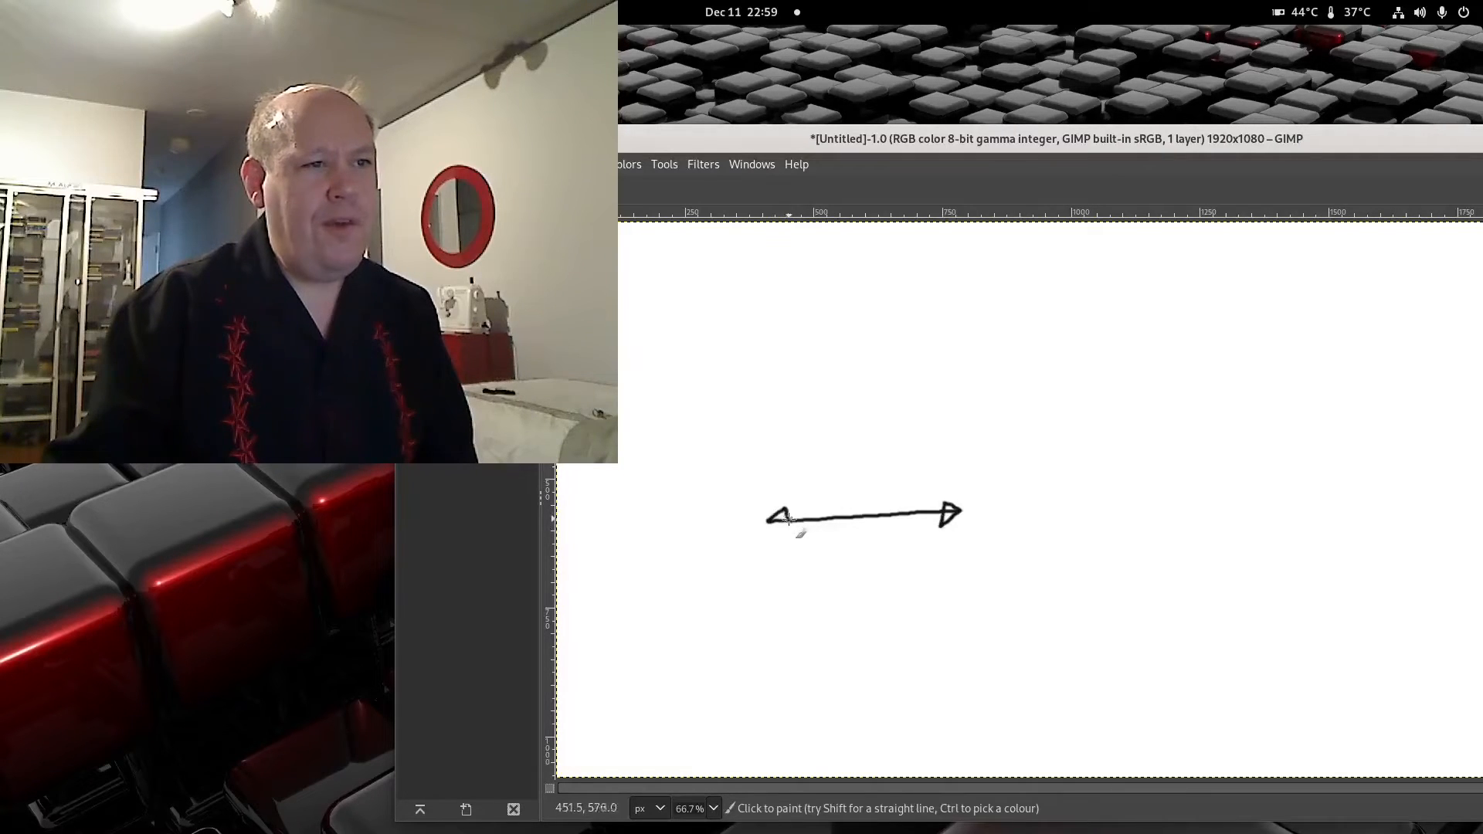
{"action": "mouse_move", "coordinate": [841, 536]}
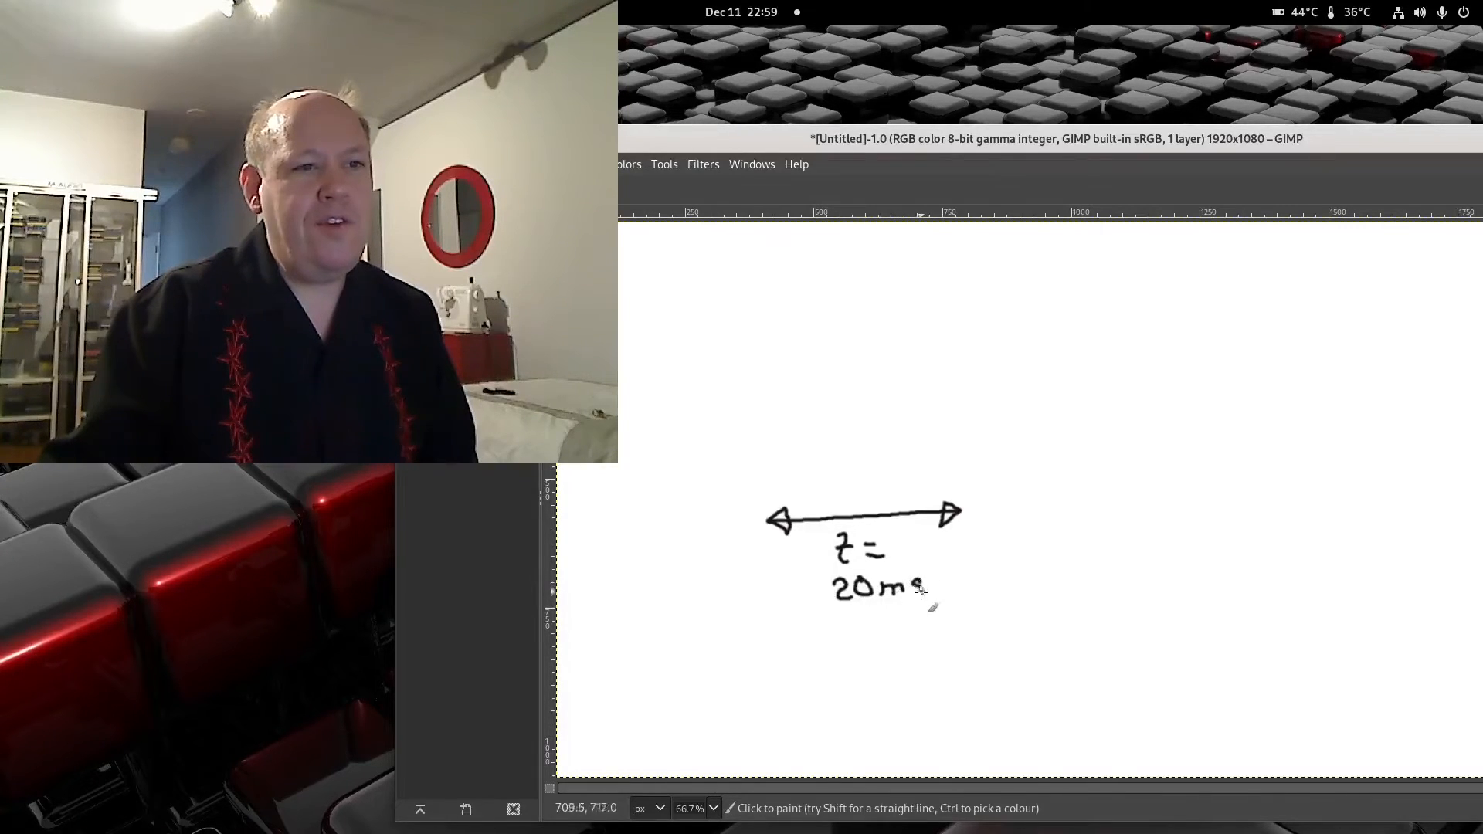
{"action": "mouse_move", "coordinate": [766, 496]}
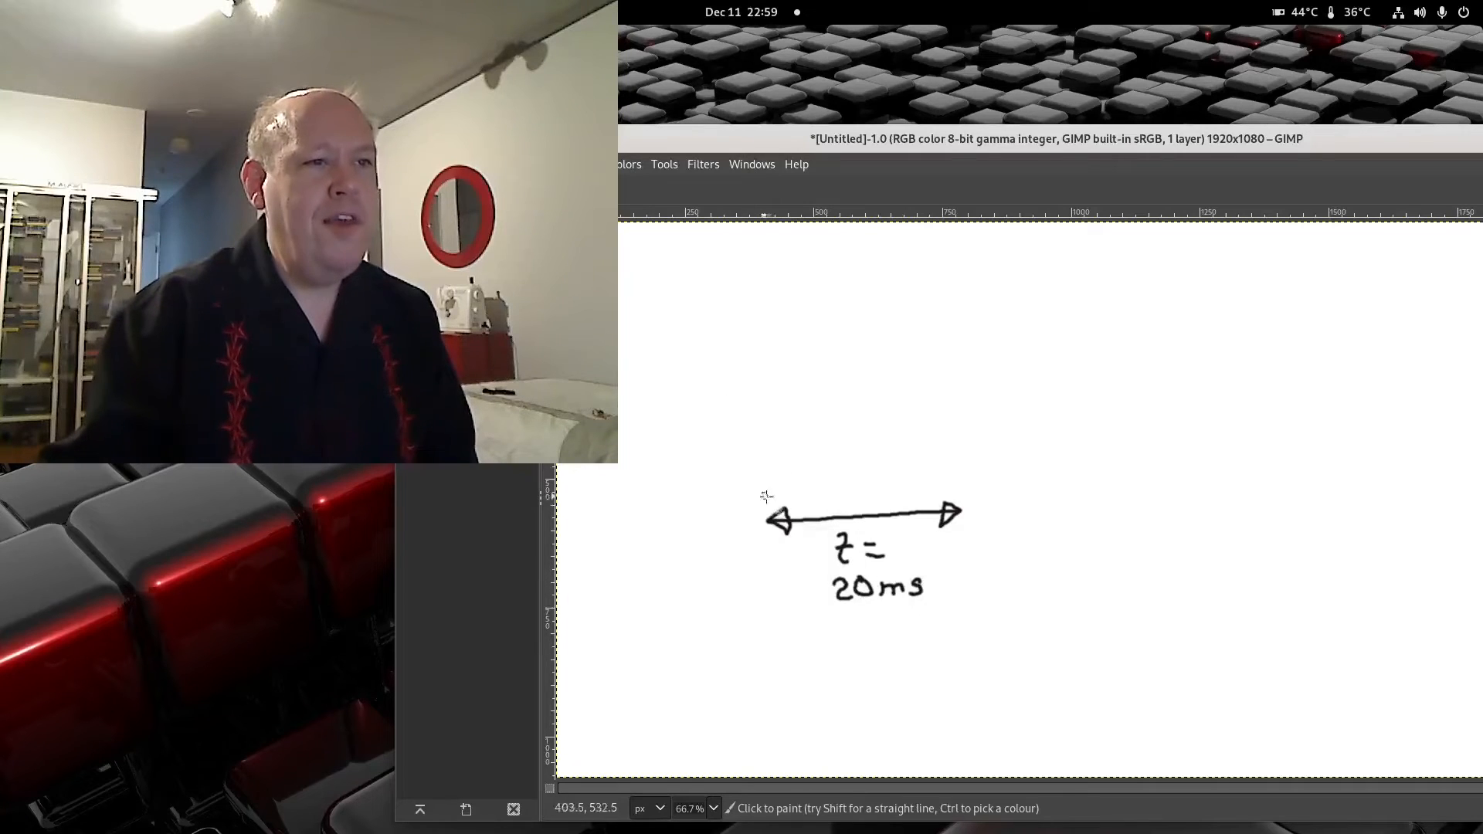
{"action": "mouse_move", "coordinate": [743, 459]}
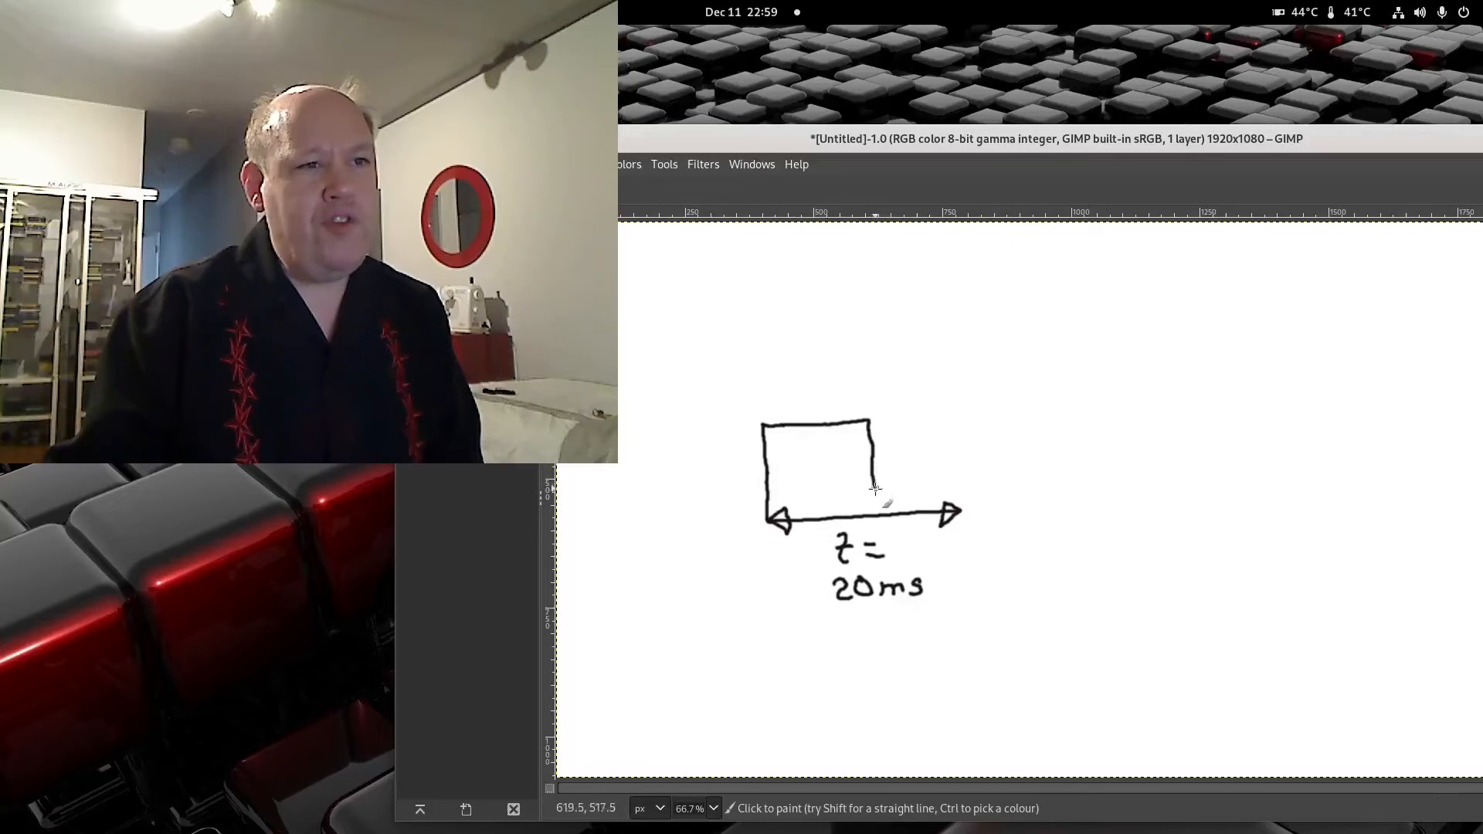
{"action": "mouse_move", "coordinate": [757, 431]}
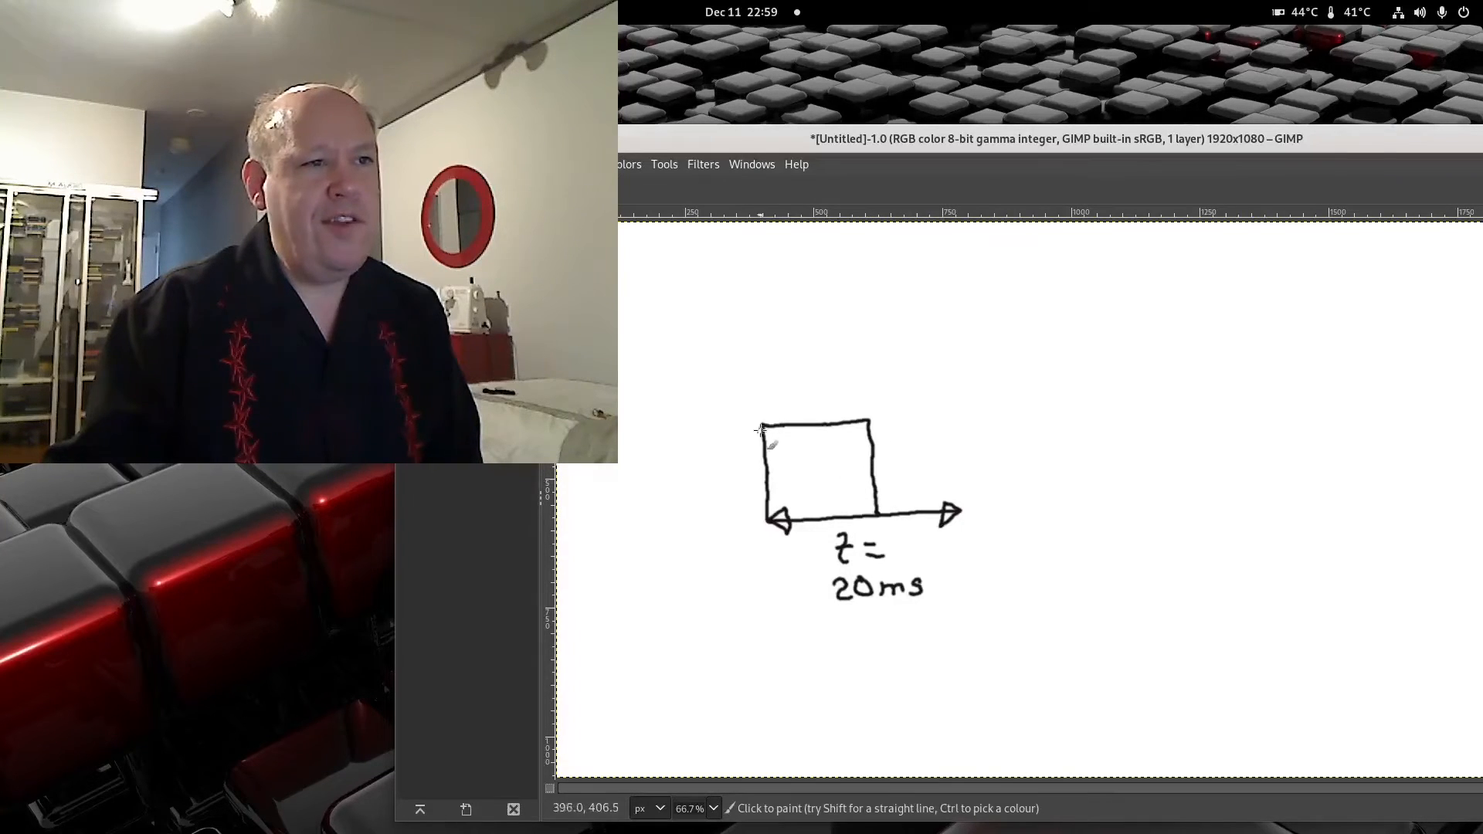
{"action": "mouse_move", "coordinate": [879, 420]}
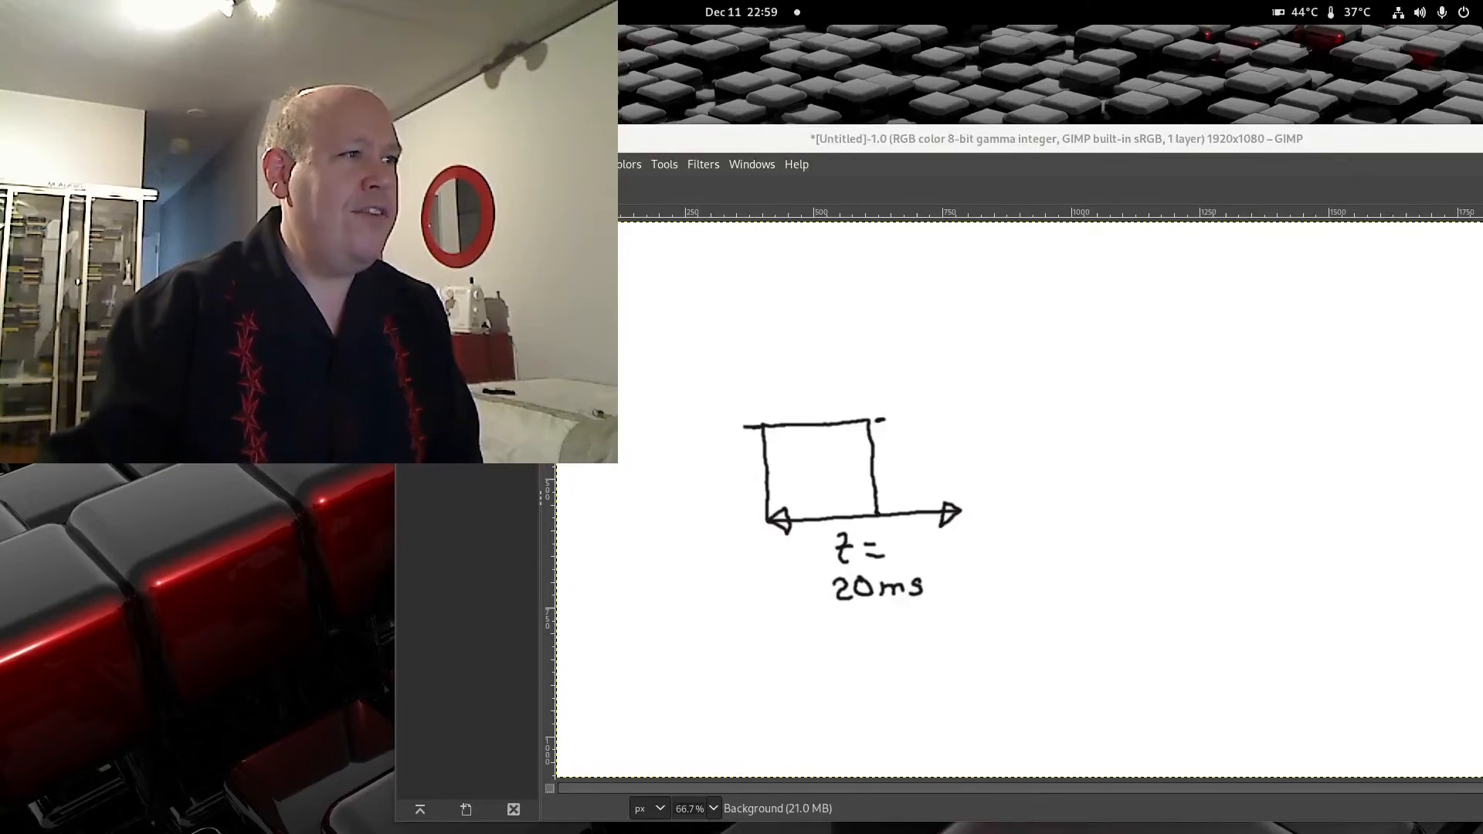
{"action": "mouse_move", "coordinate": [775, 447]}
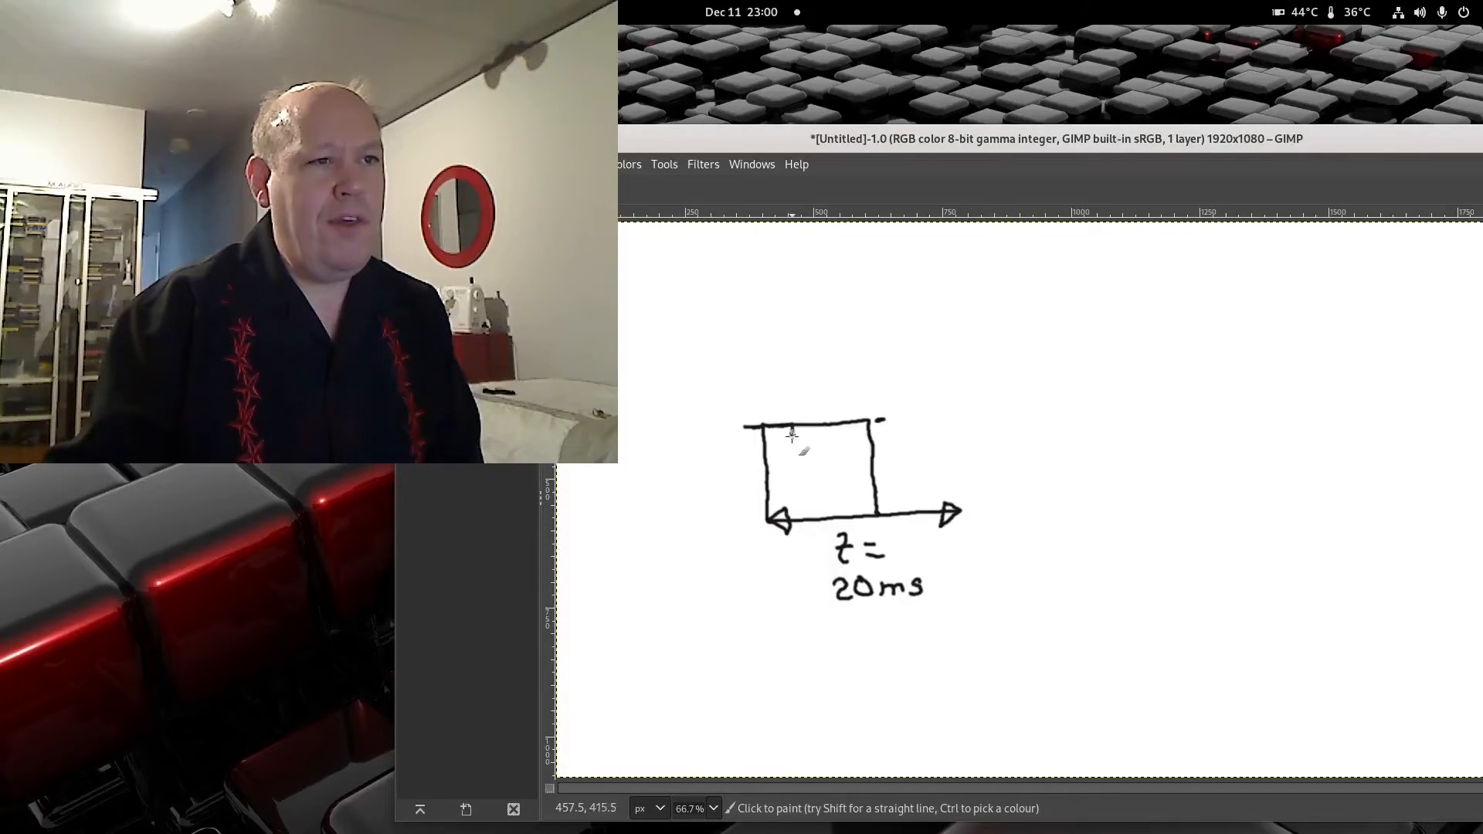
{"action": "mouse_move", "coordinate": [765, 428]}
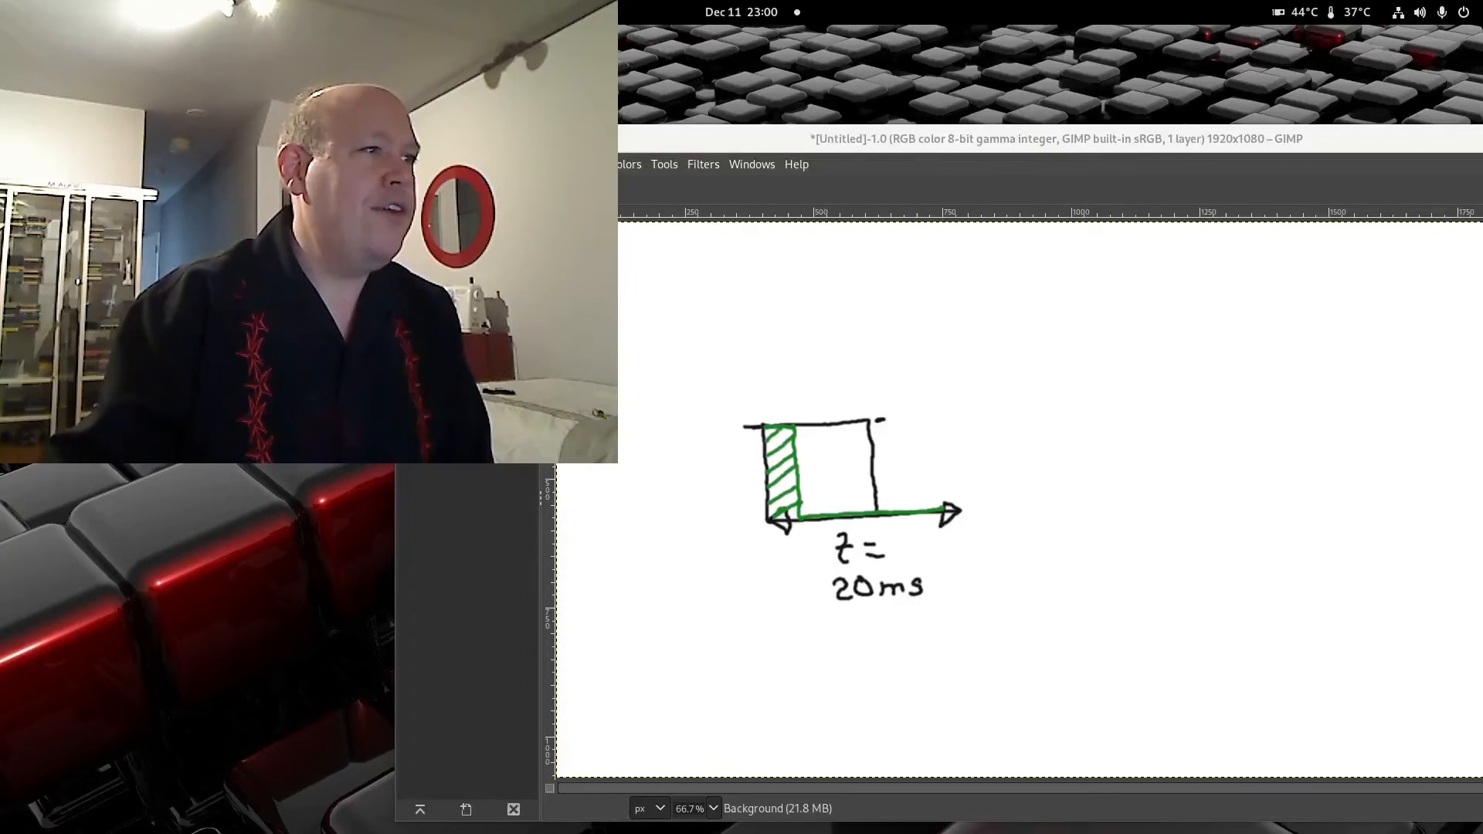
{"action": "mouse_move", "coordinate": [718, 420]}
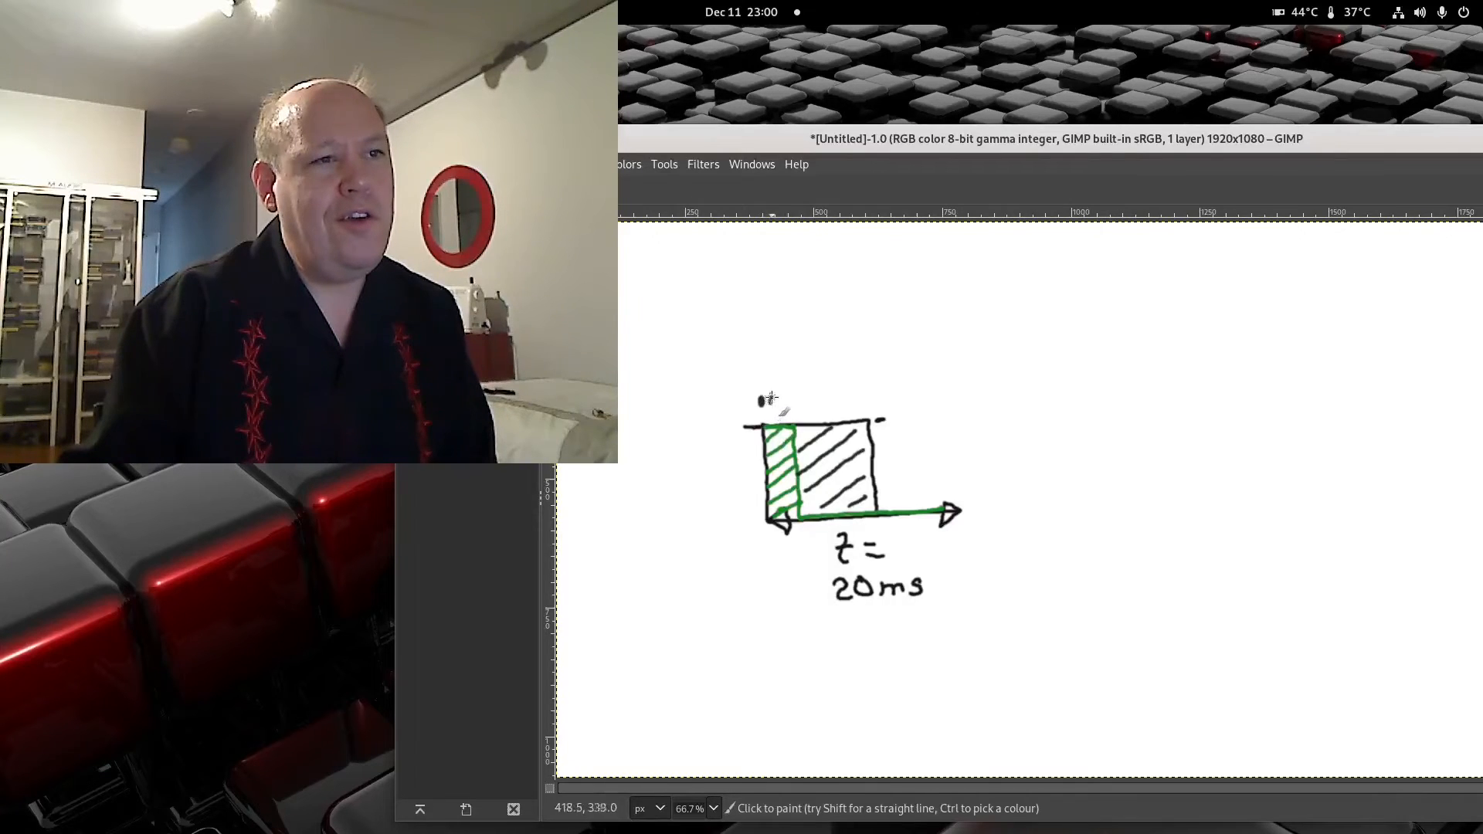
{"action": "mouse_move", "coordinate": [950, 441]}
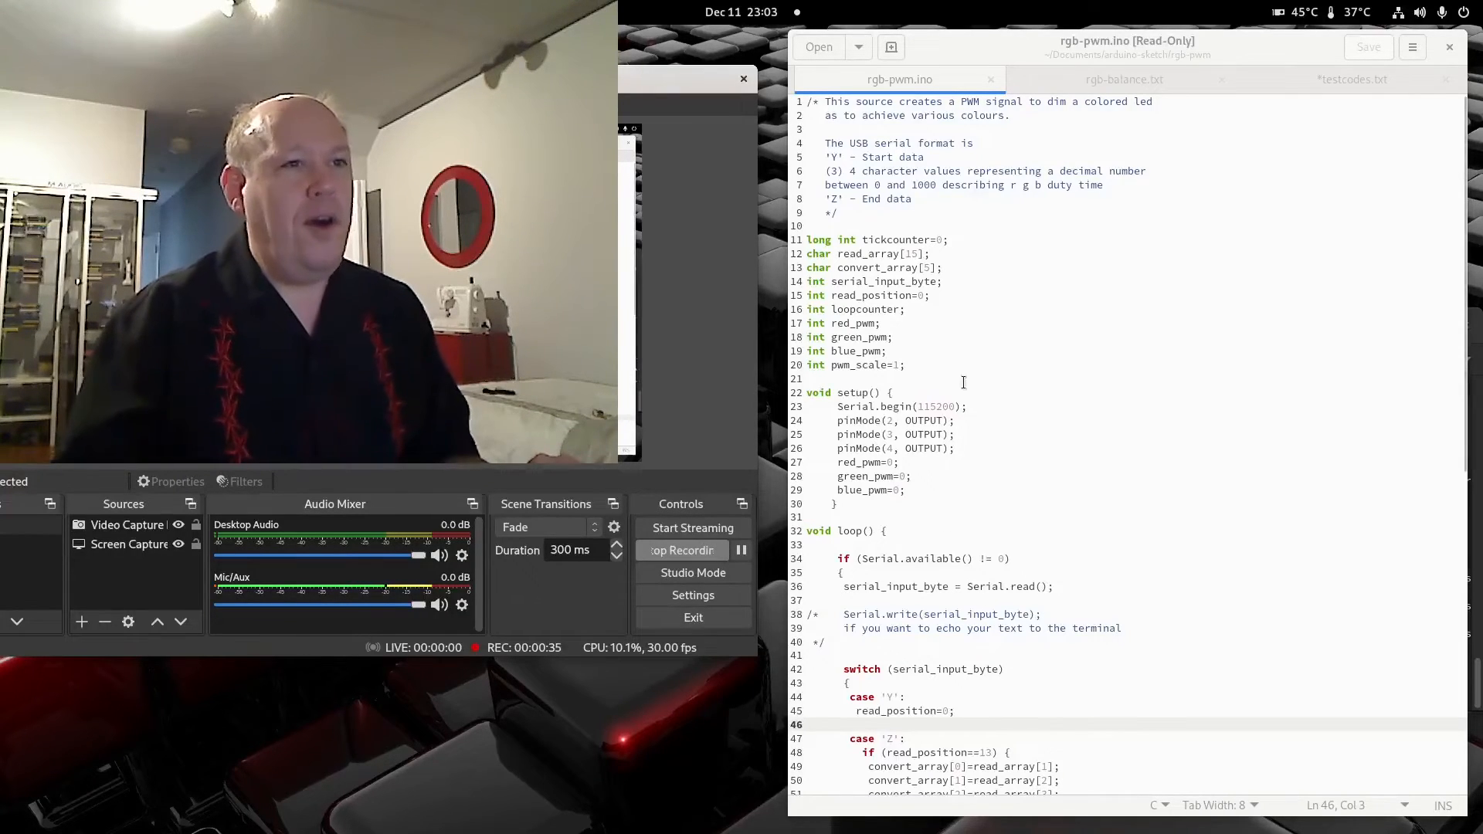
{"action": "scroll", "scroll_direction": "down", "scroll_amount": 3}
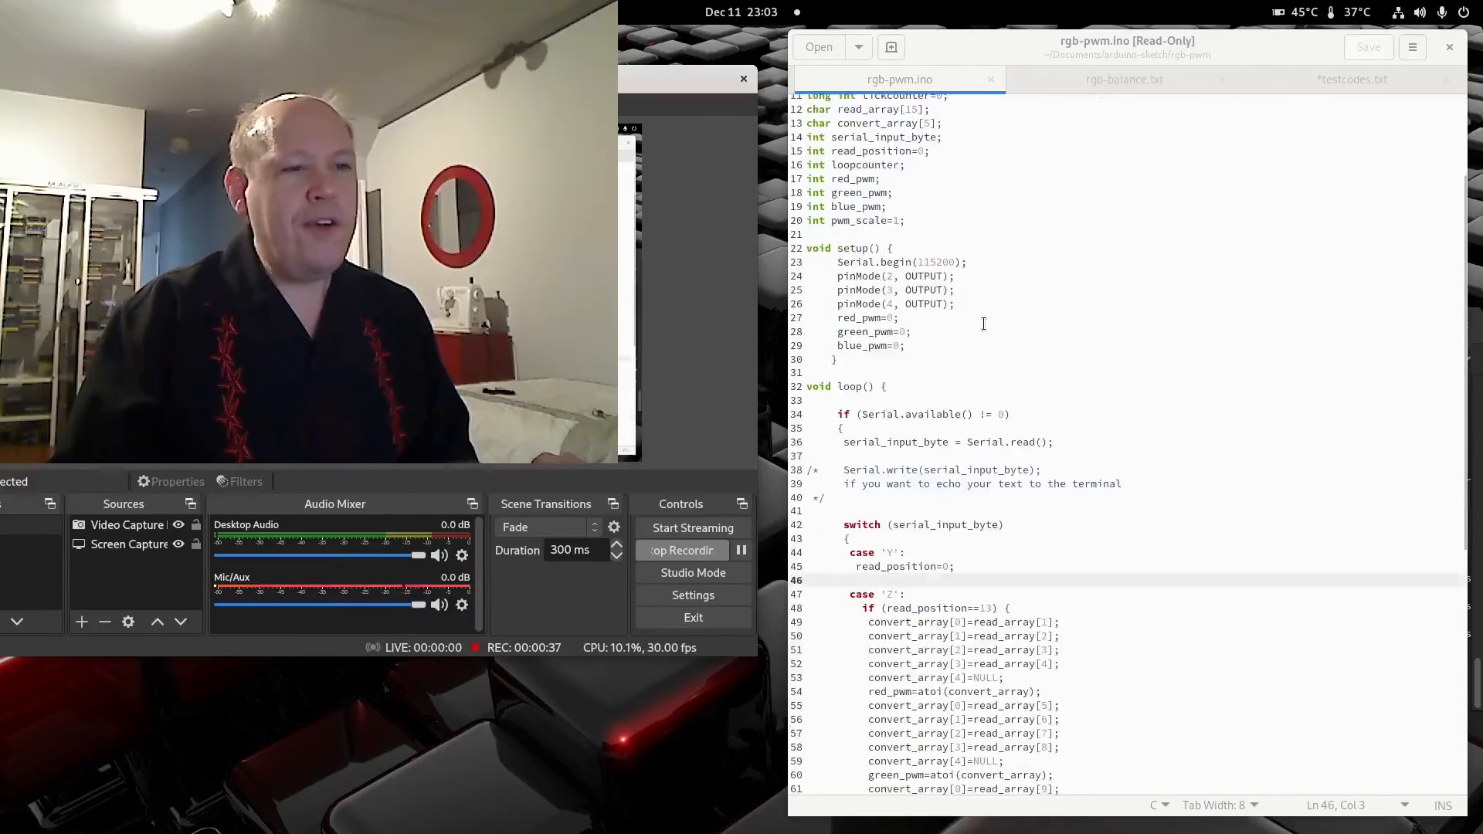
{"action": "scroll", "scroll_direction": "up", "scroll_amount": 3}
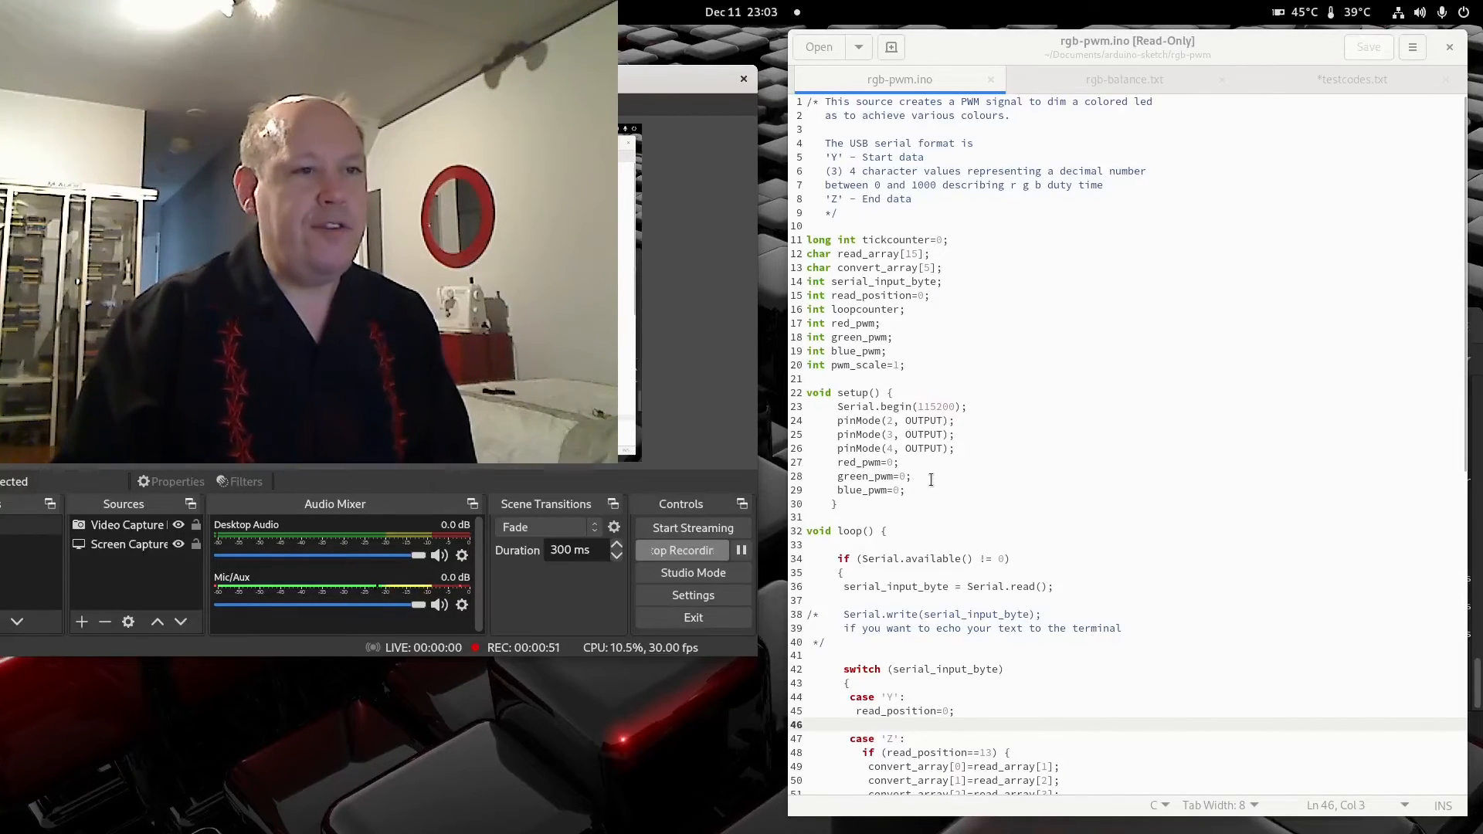
{"action": "scroll", "scroll_direction": "down", "scroll_amount": 3}
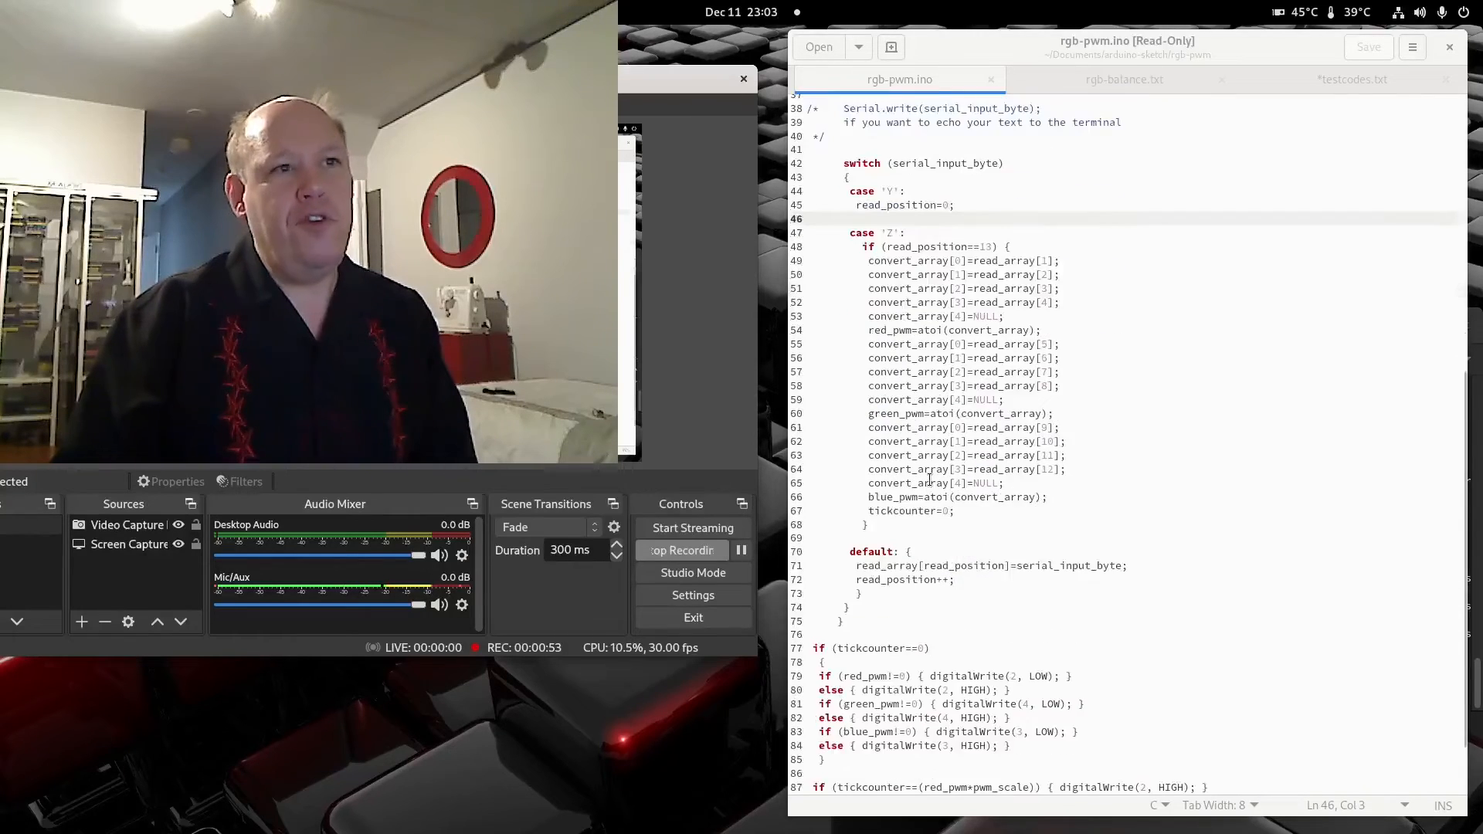
{"action": "scroll", "scroll_direction": "up", "scroll_amount": 3}
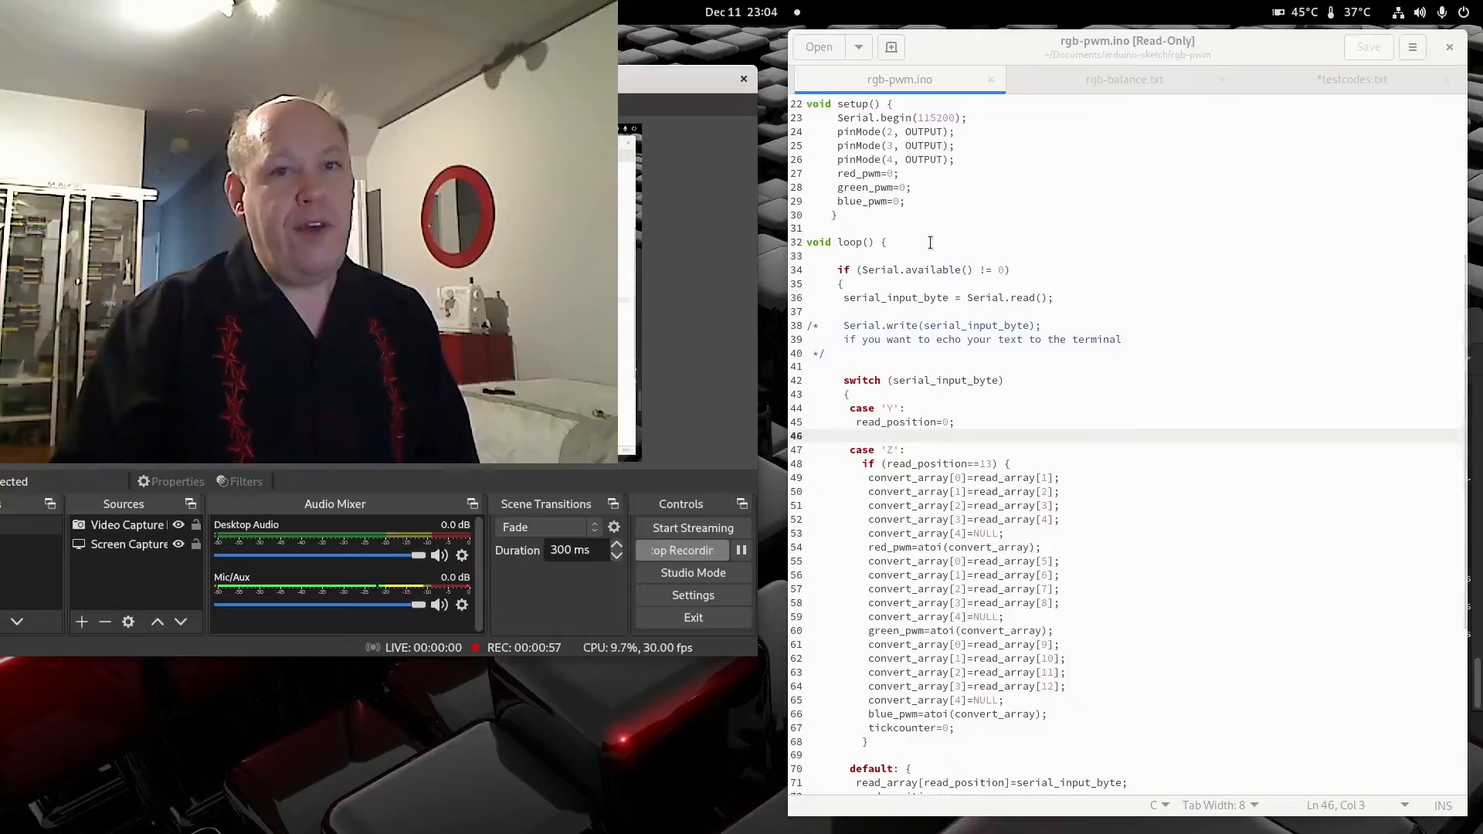
{"action": "scroll", "scroll_direction": "down", "scroll_amount": 3}
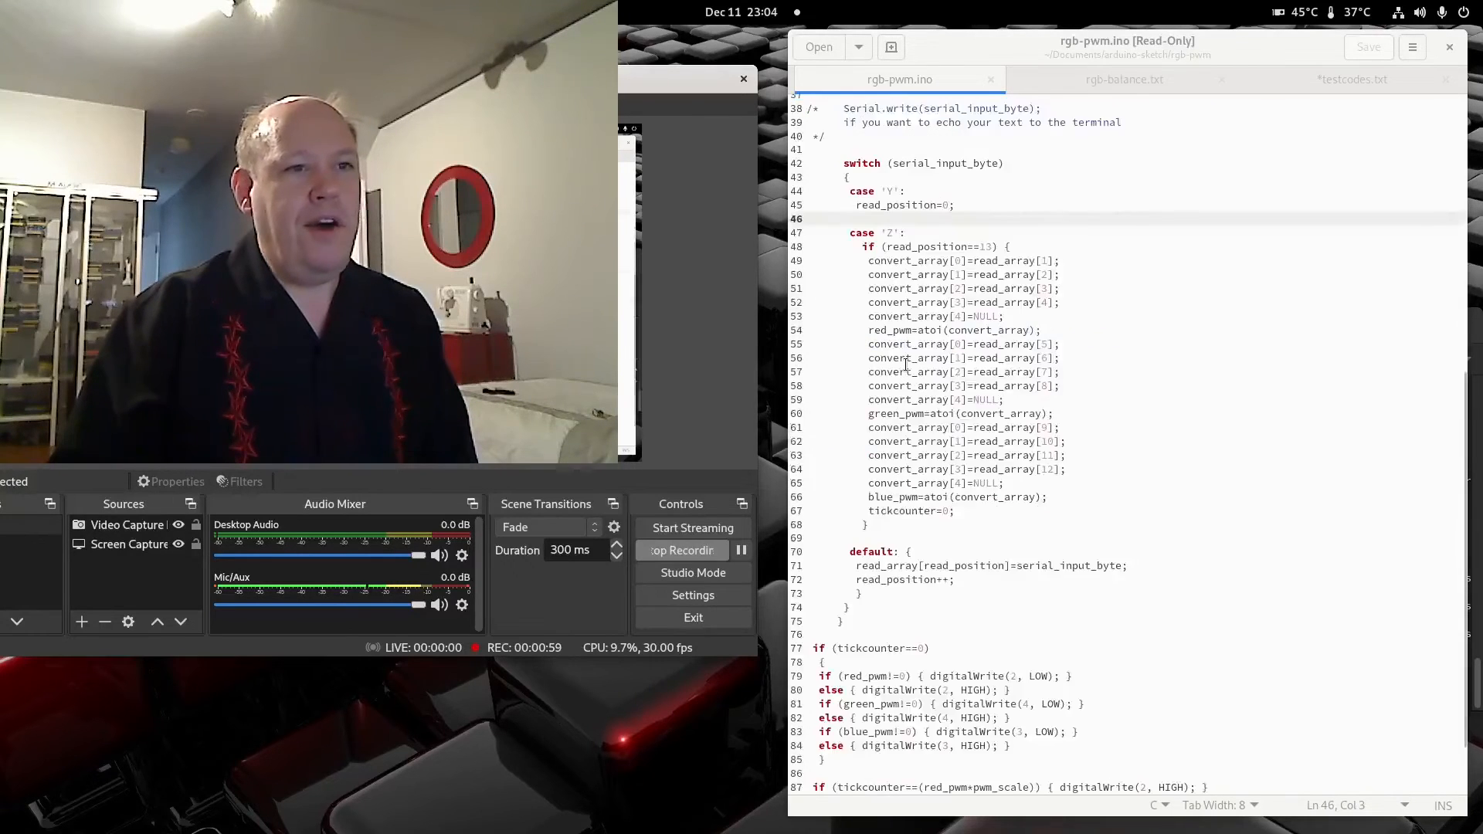
{"action": "scroll", "scroll_direction": "down", "scroll_amount": 3}
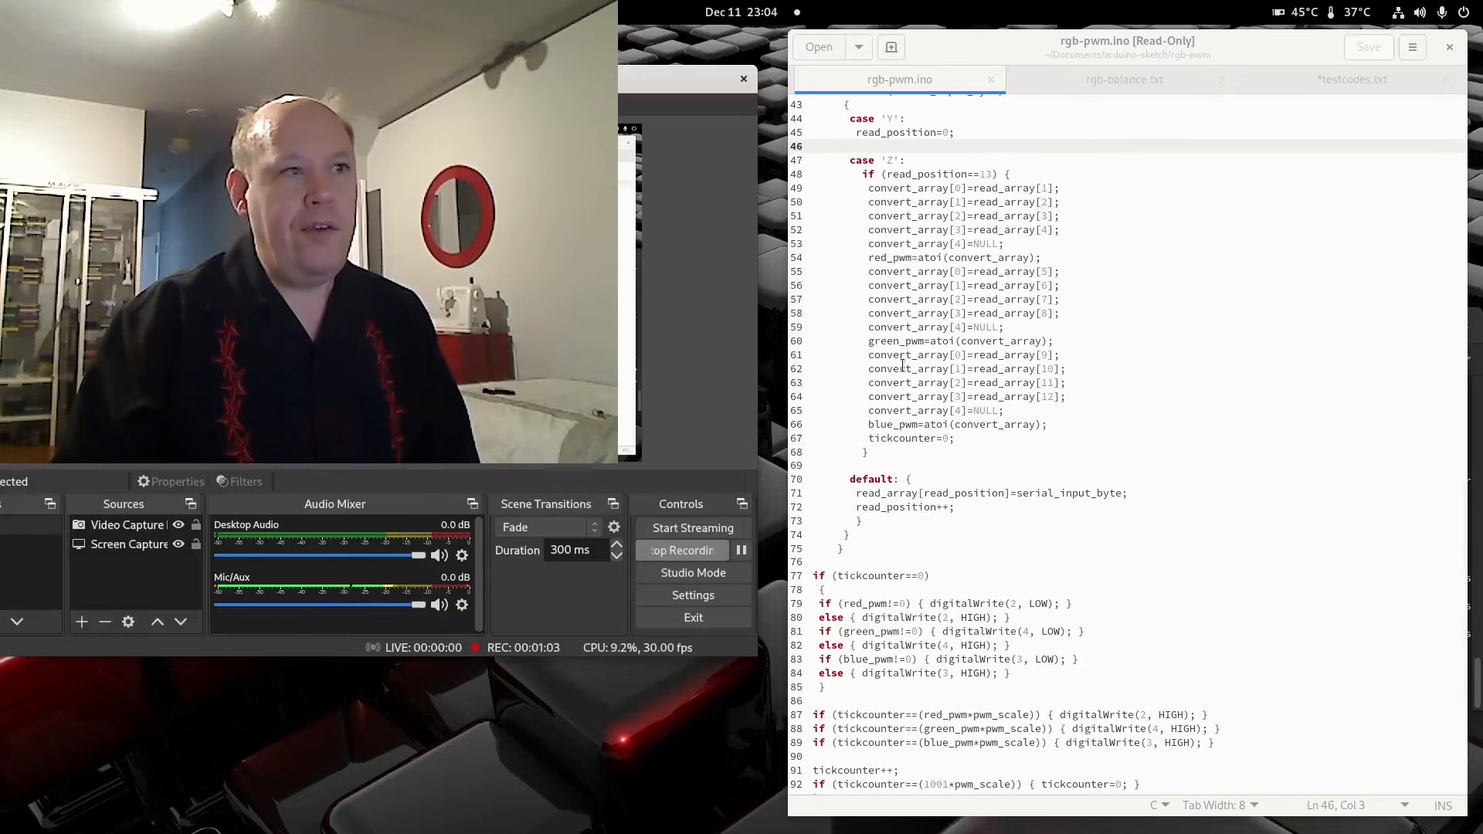
{"action": "scroll", "scroll_direction": "up", "scroll_amount": 3}
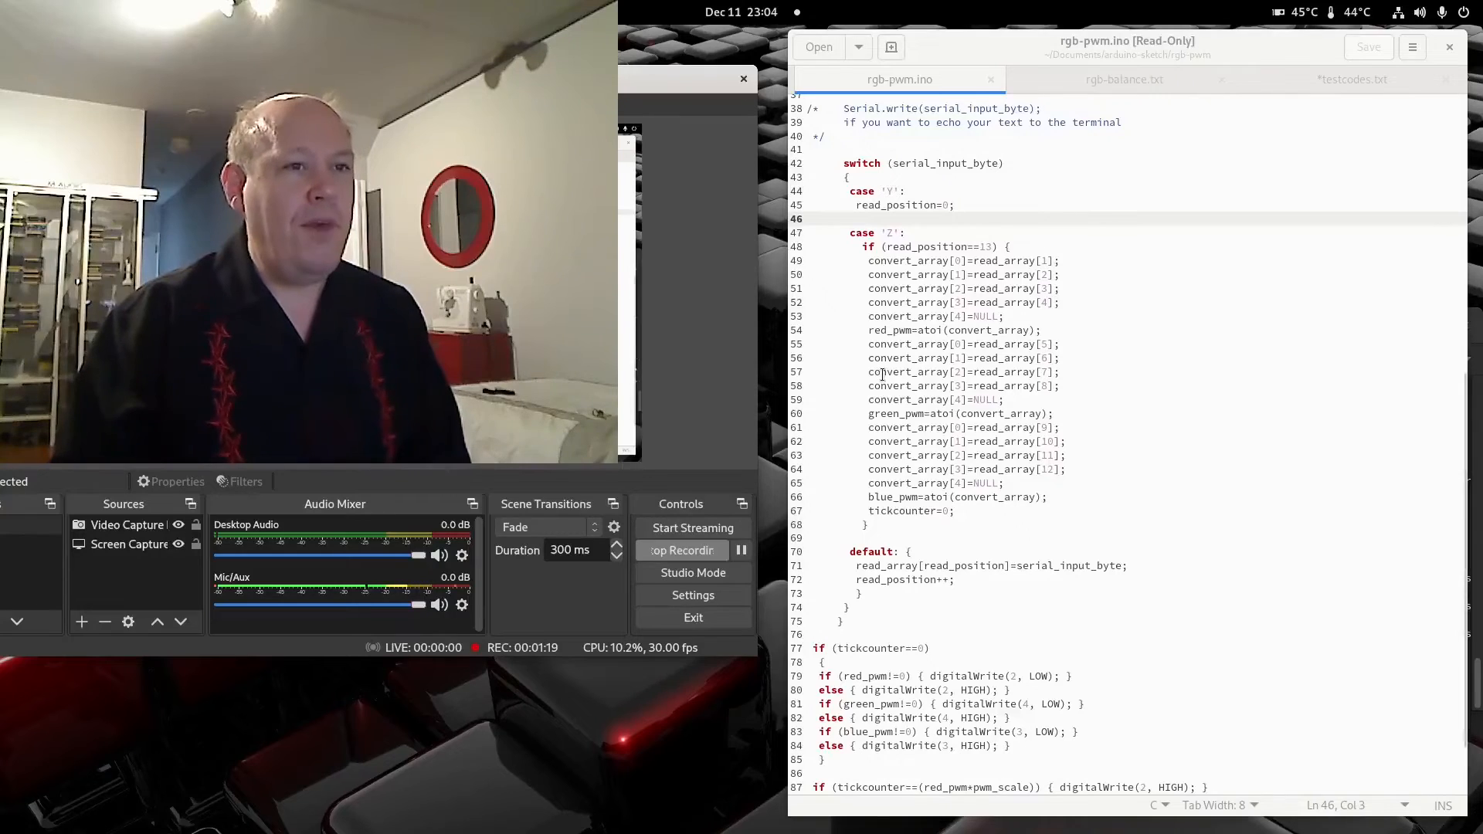
{"action": "scroll", "scroll_direction": "up", "scroll_amount": 3}
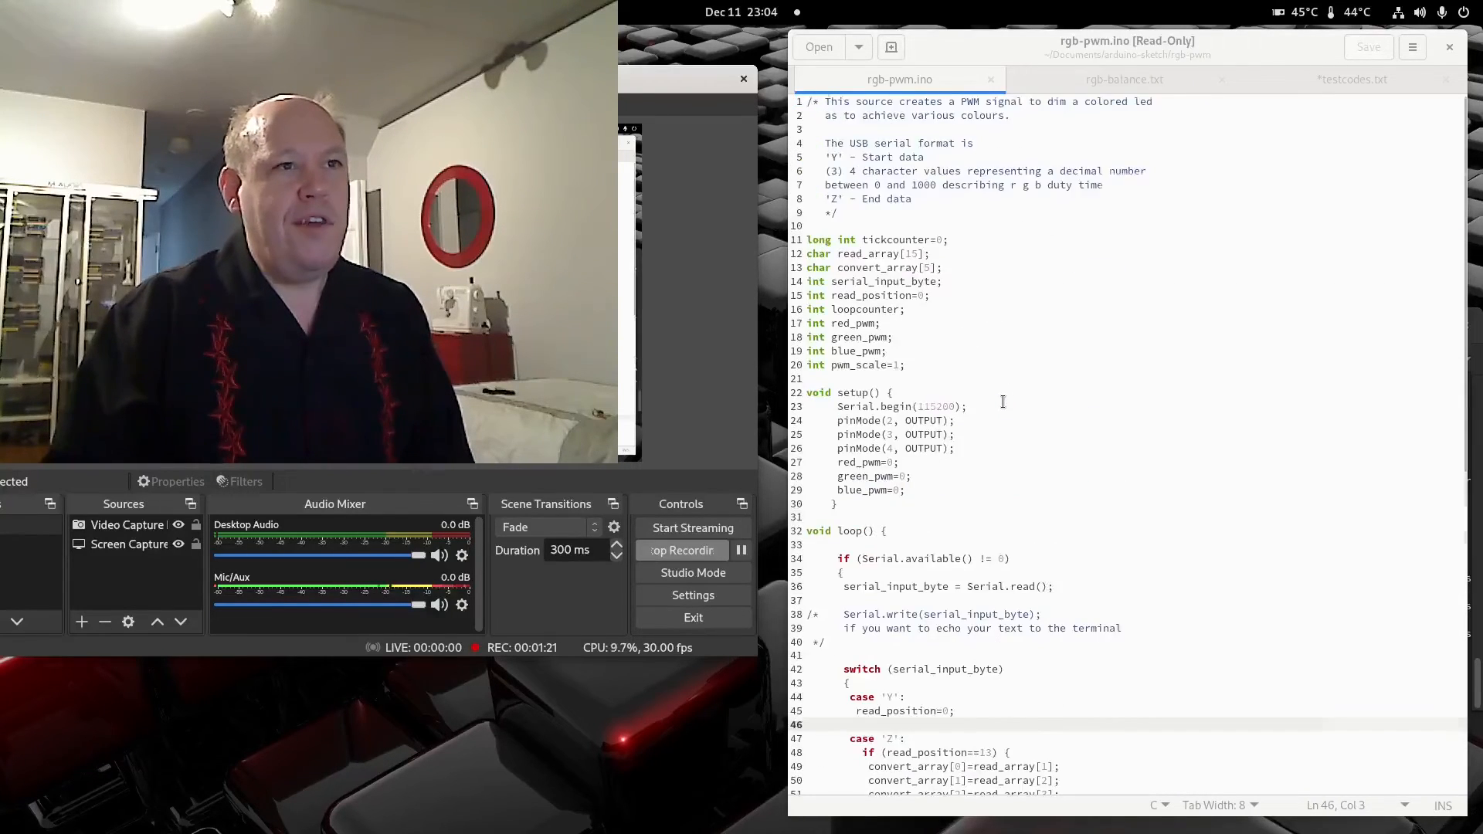
{"action": "scroll", "scroll_direction": "down", "scroll_amount": 3}
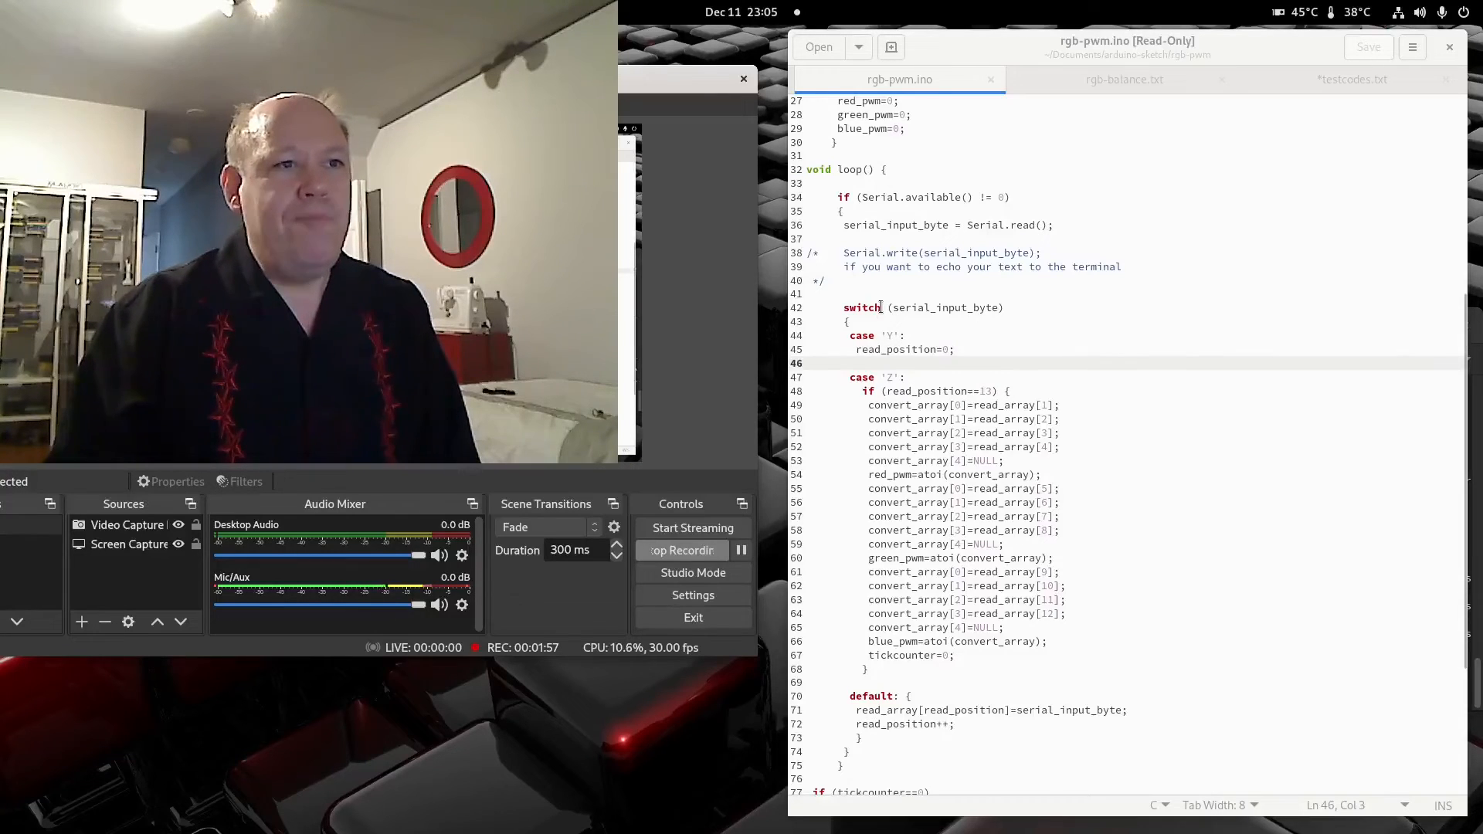
{"action": "scroll", "scroll_direction": "down", "scroll_amount": 3}
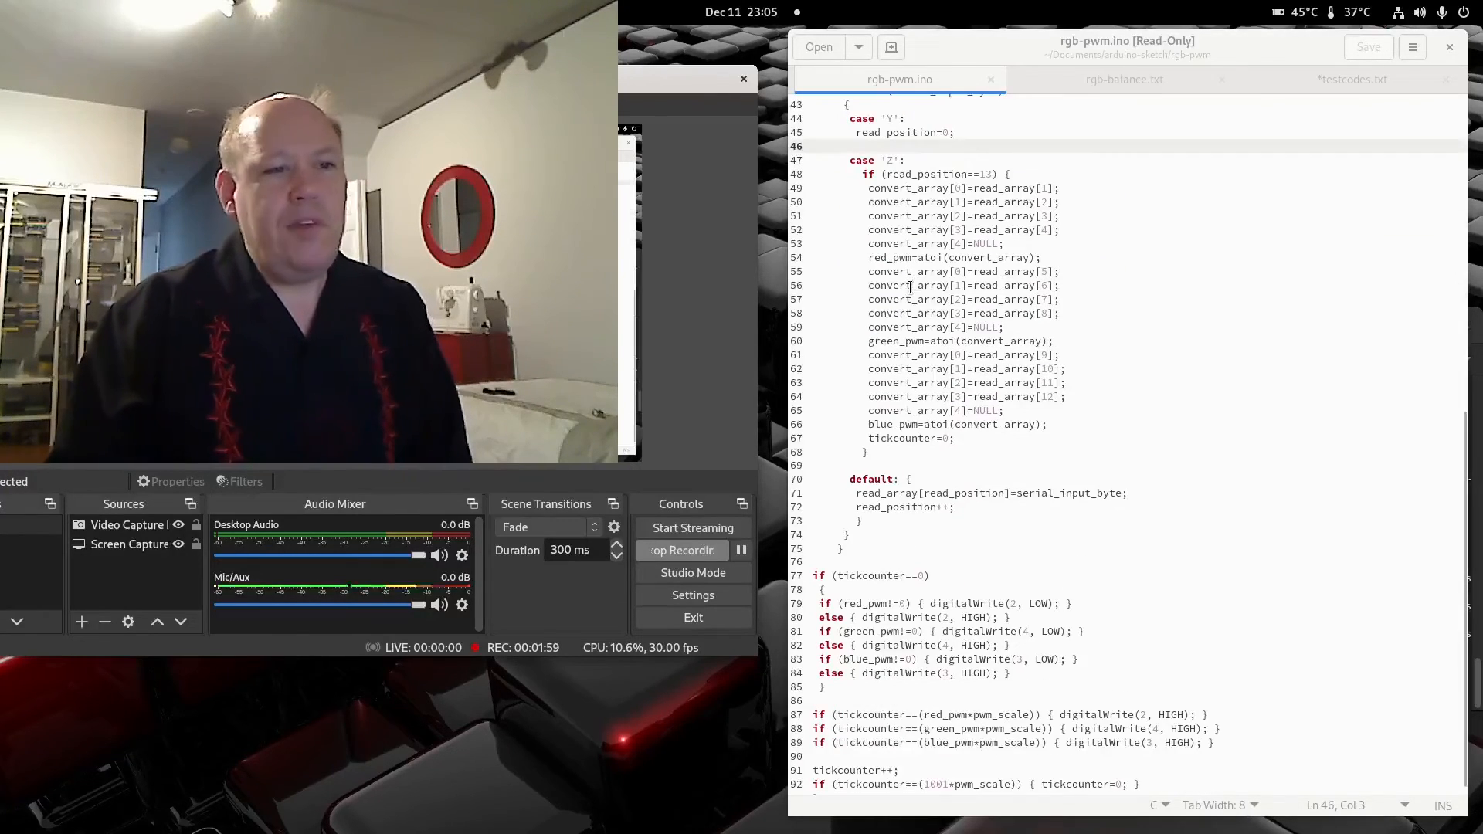
{"action": "scroll", "scroll_direction": "up", "scroll_amount": 3}
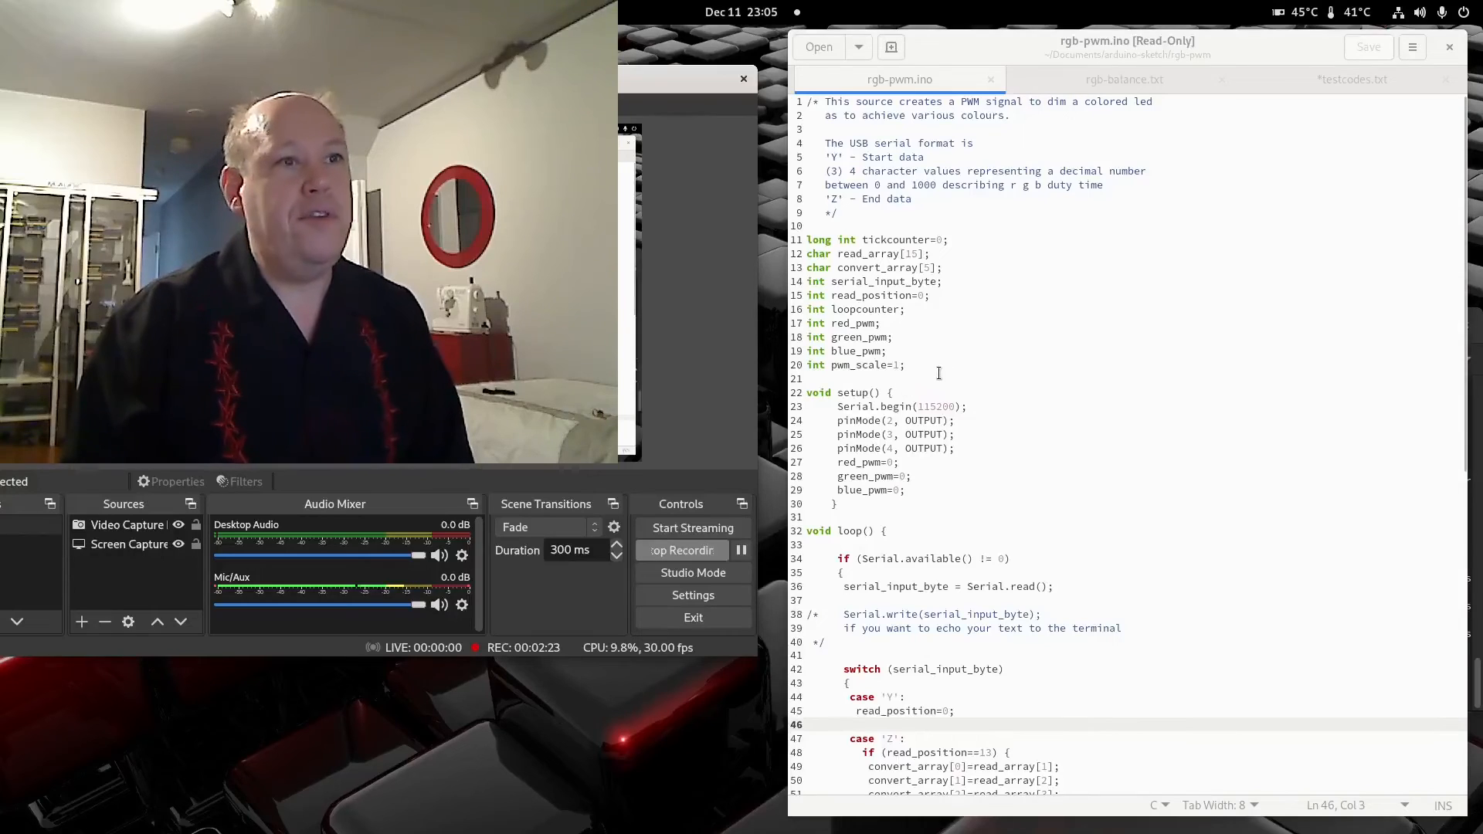
{"action": "scroll", "scroll_direction": "down", "scroll_amount": 3}
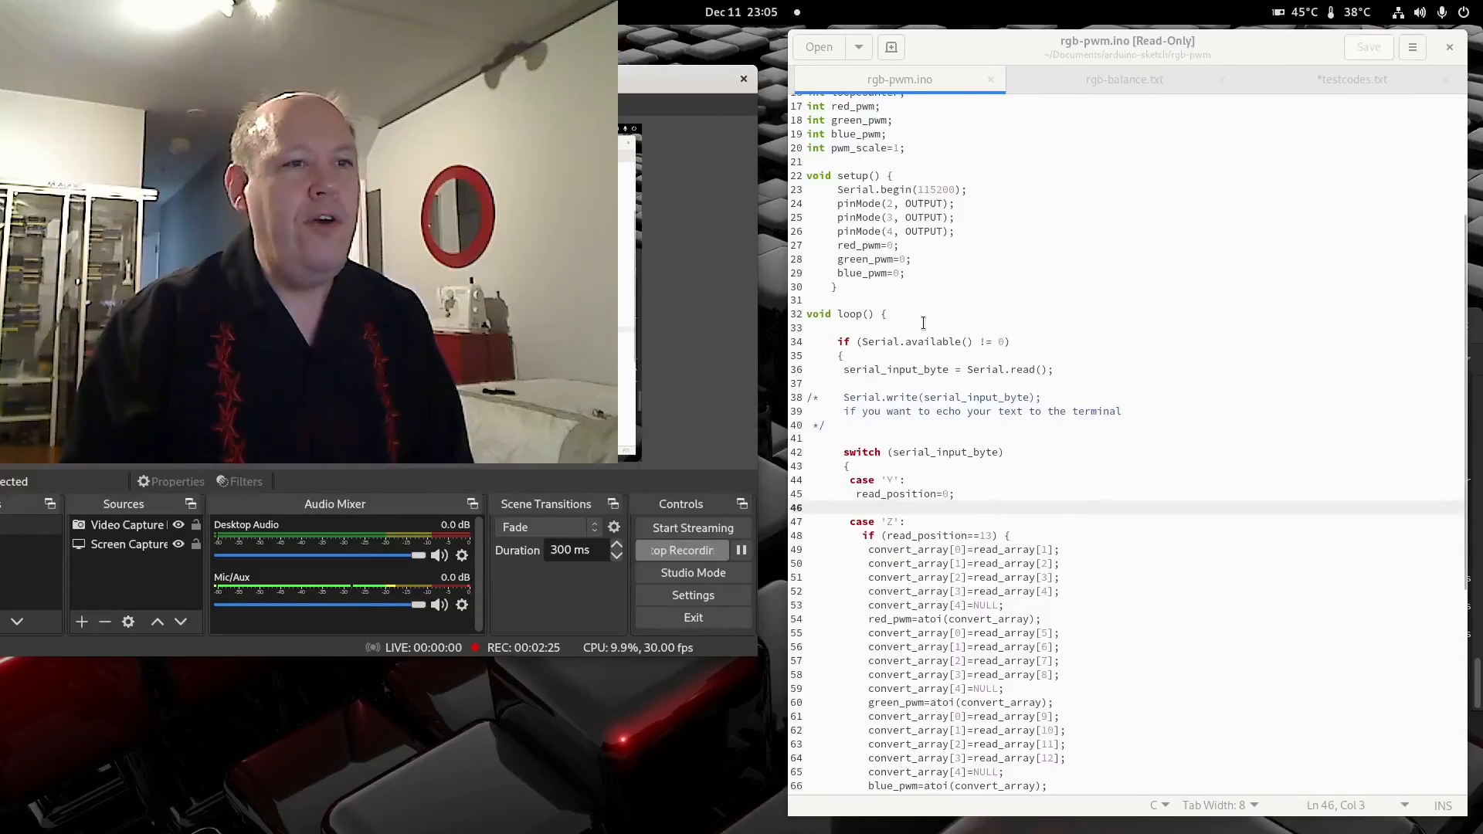
{"action": "scroll", "scroll_direction": "down", "scroll_amount": 3}
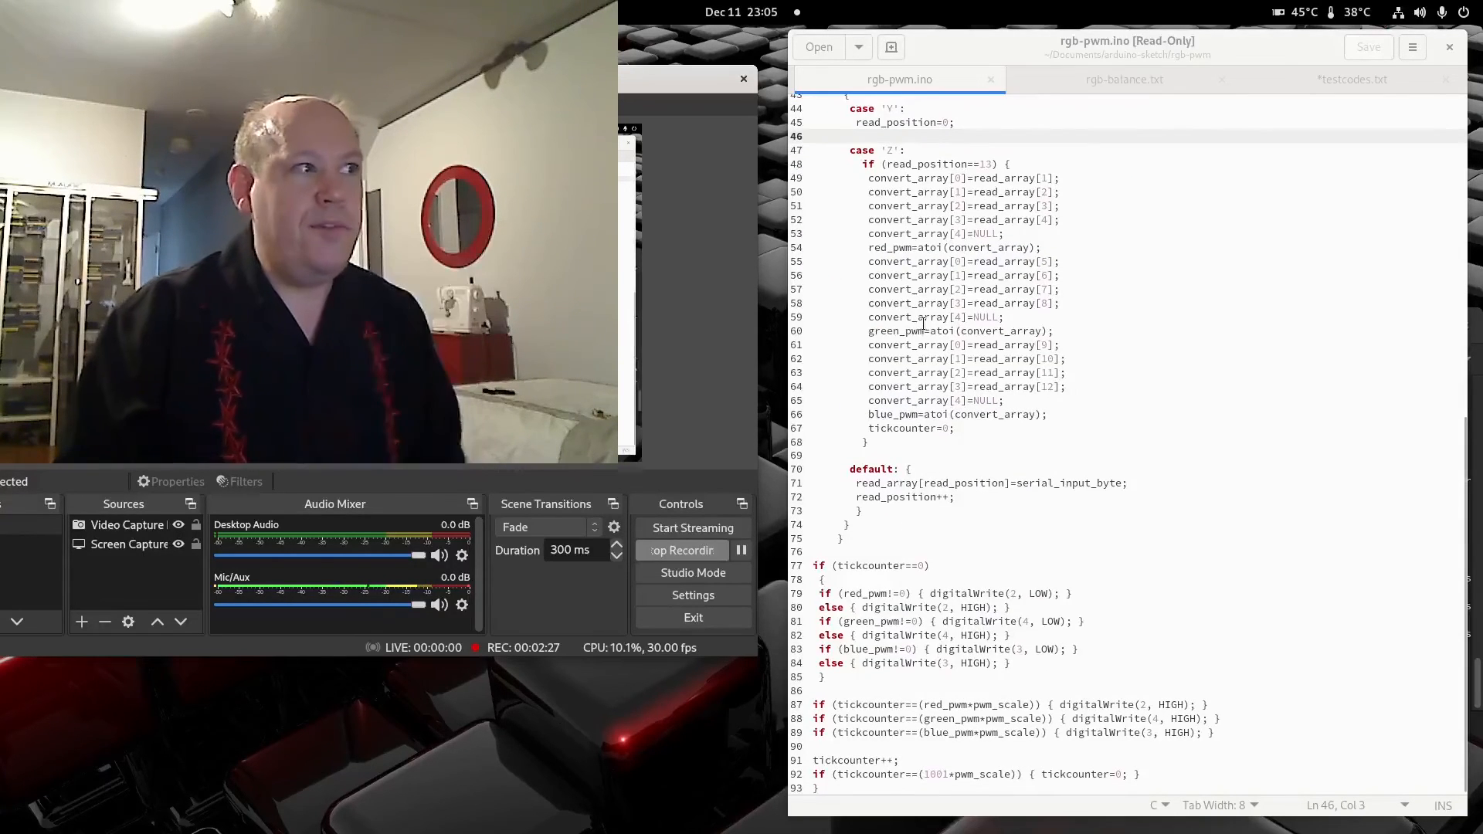